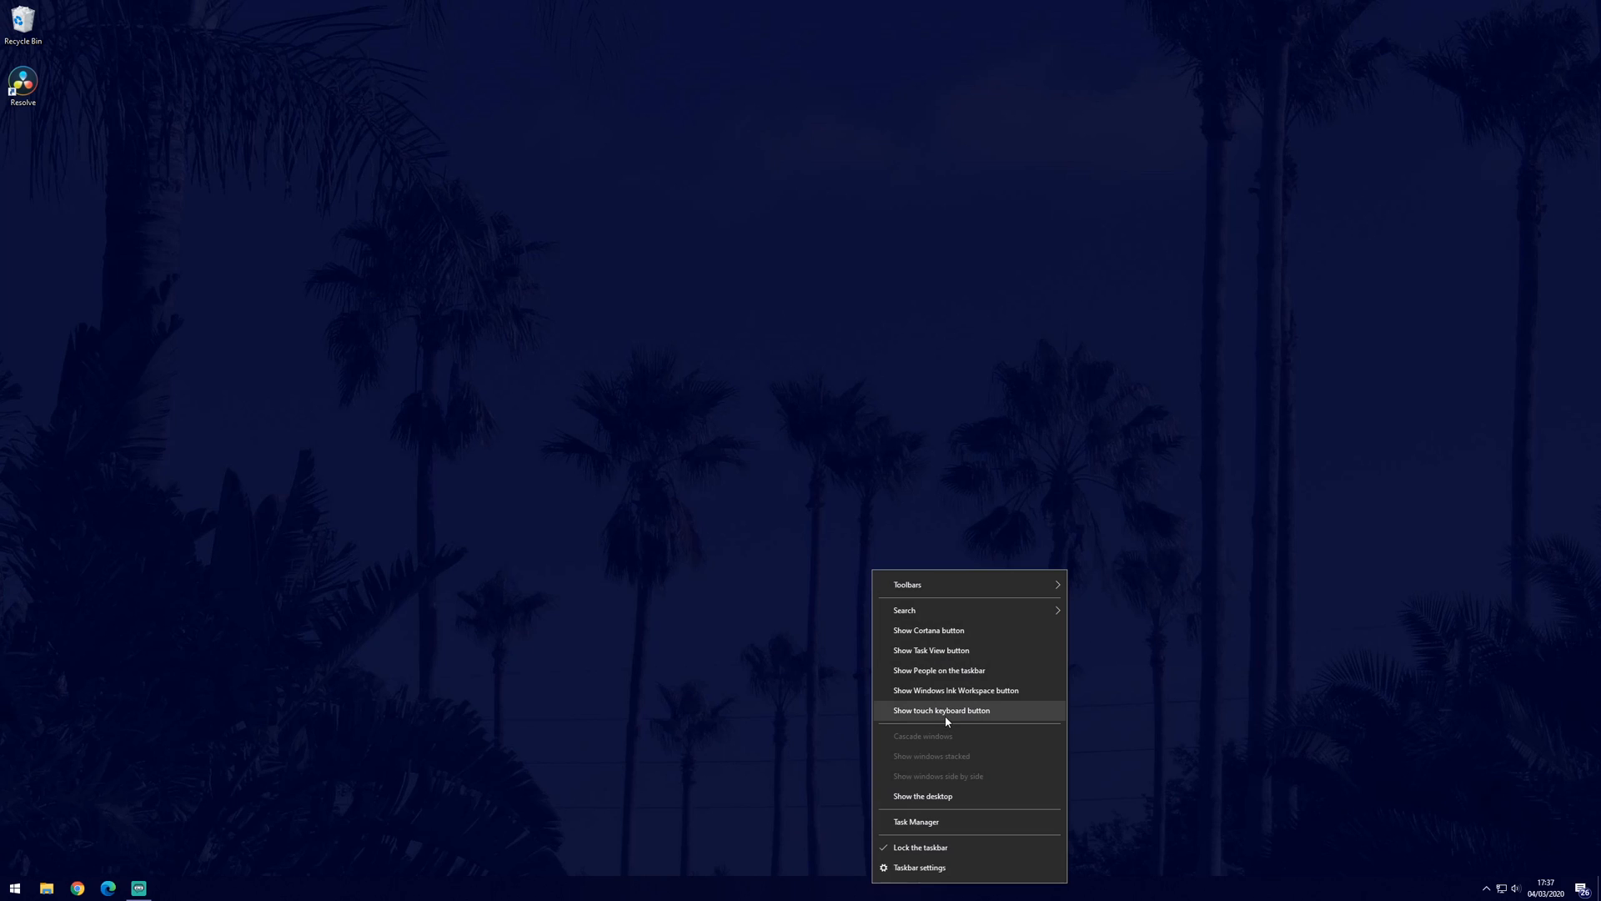
Show the touch keyboard button on the taskbar and open the on-screen keyboard.
left_click(938, 717)
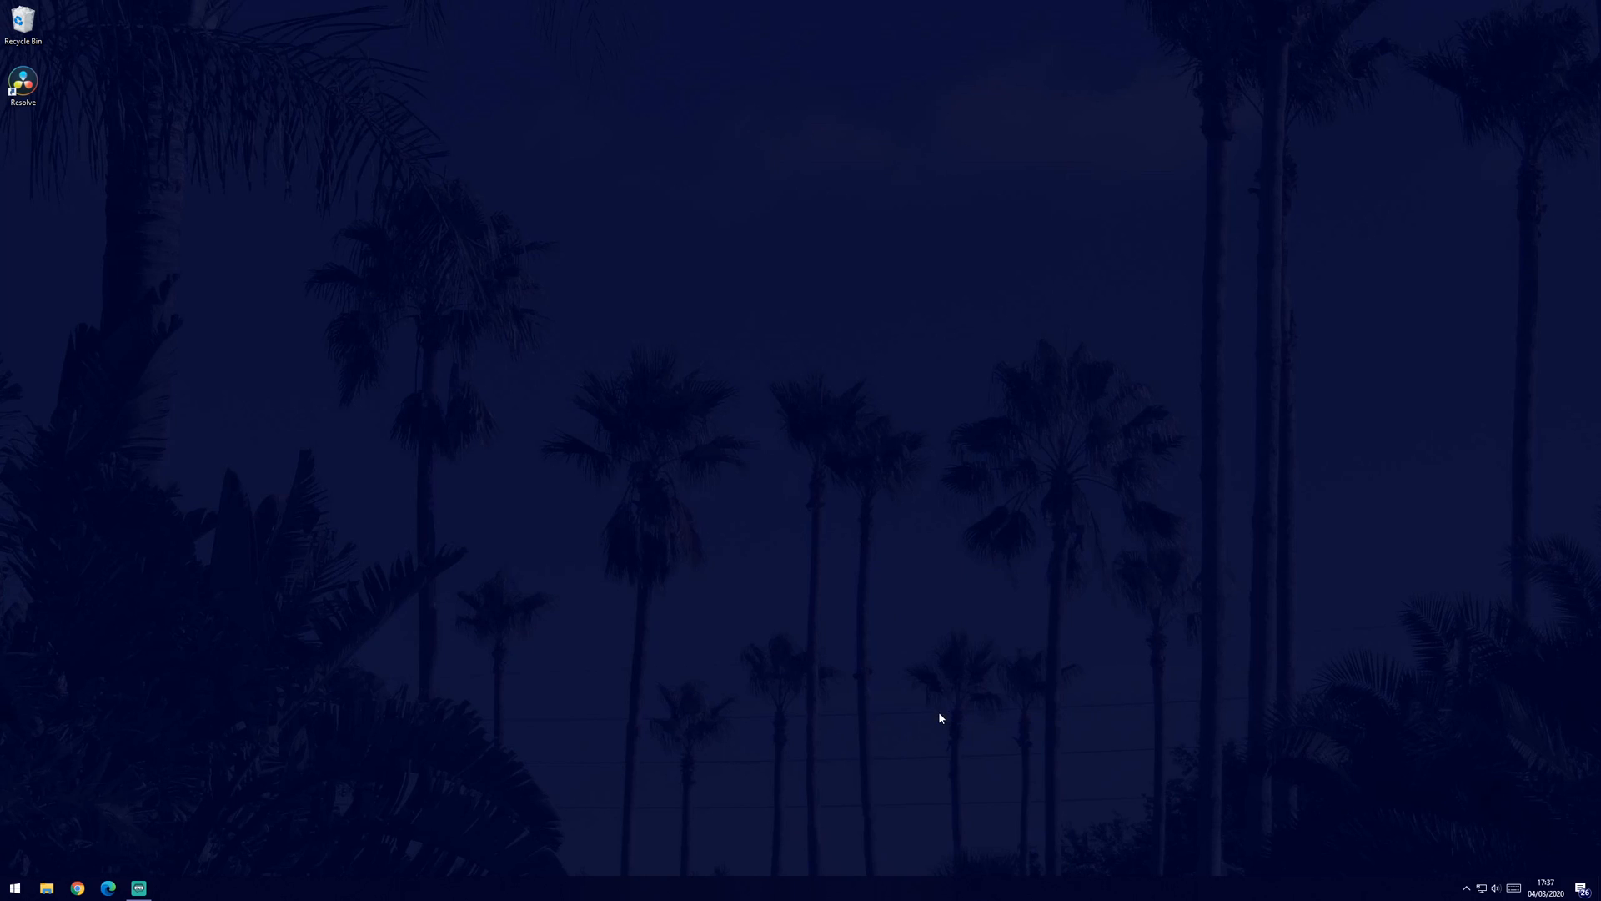
mouse_move(1476, 847)
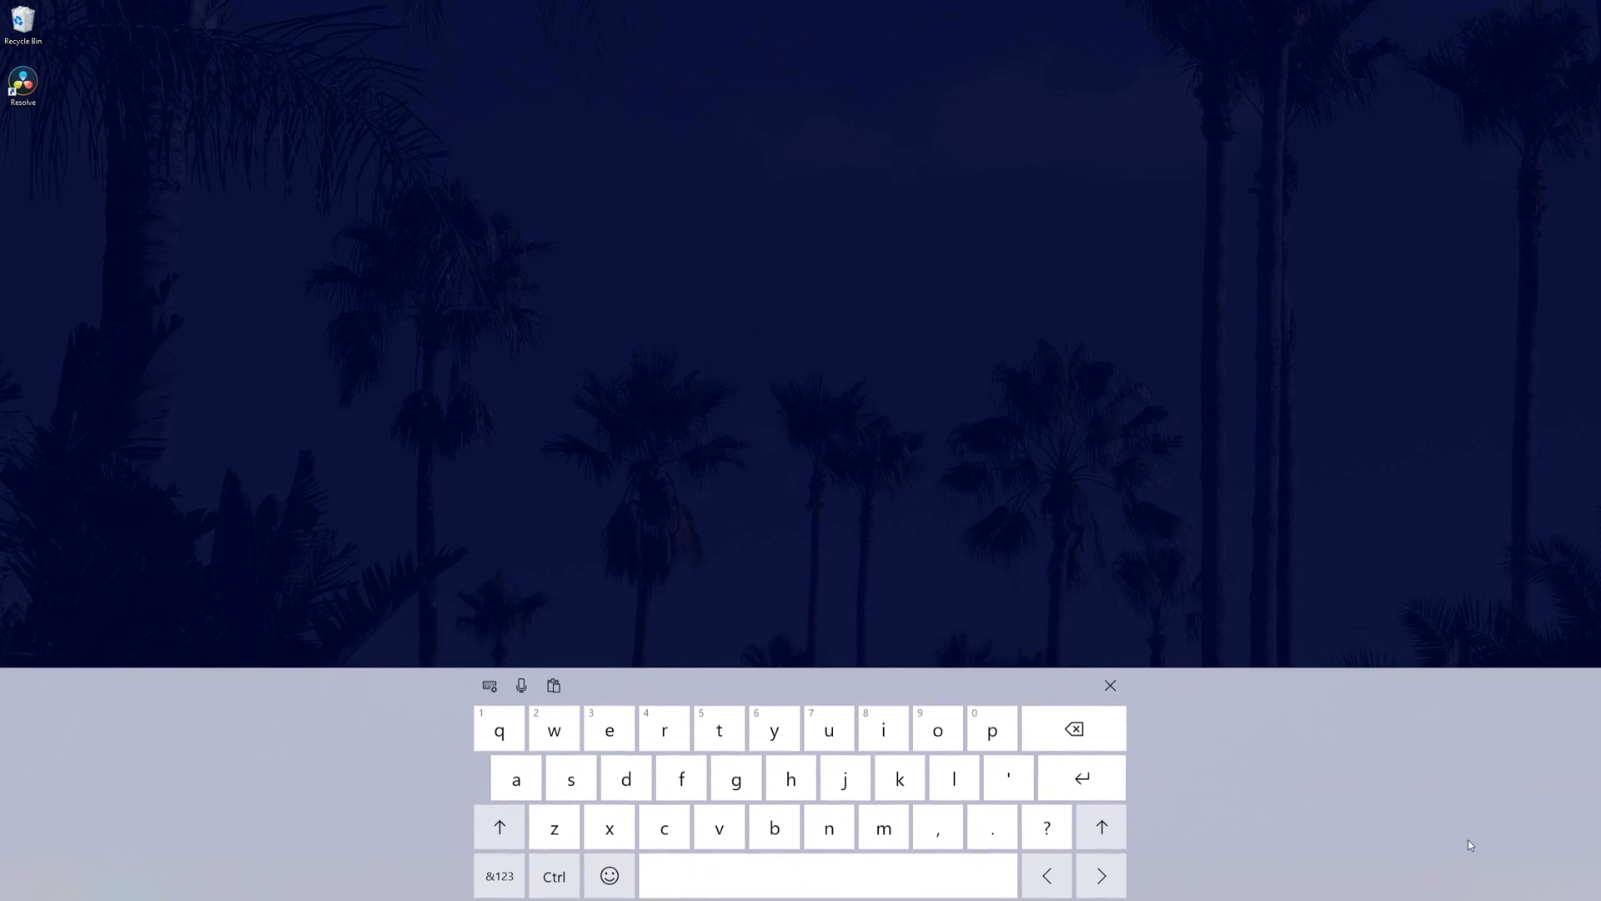
left_click(1111, 686)
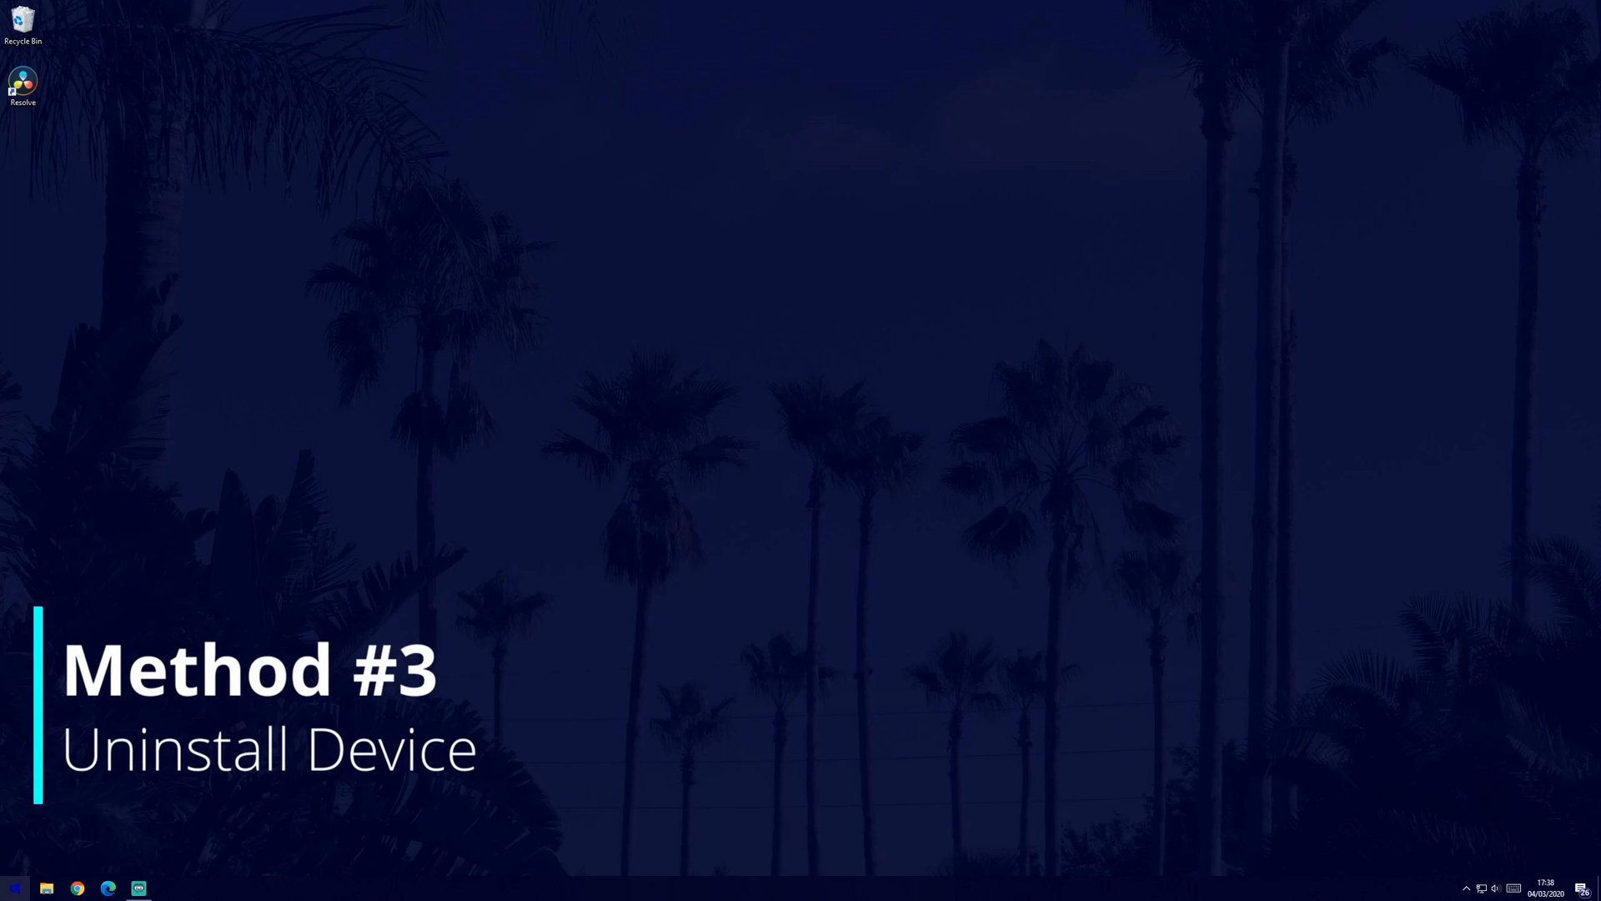
Launch Device Manager from the Start menu search.
left_click(15, 887)
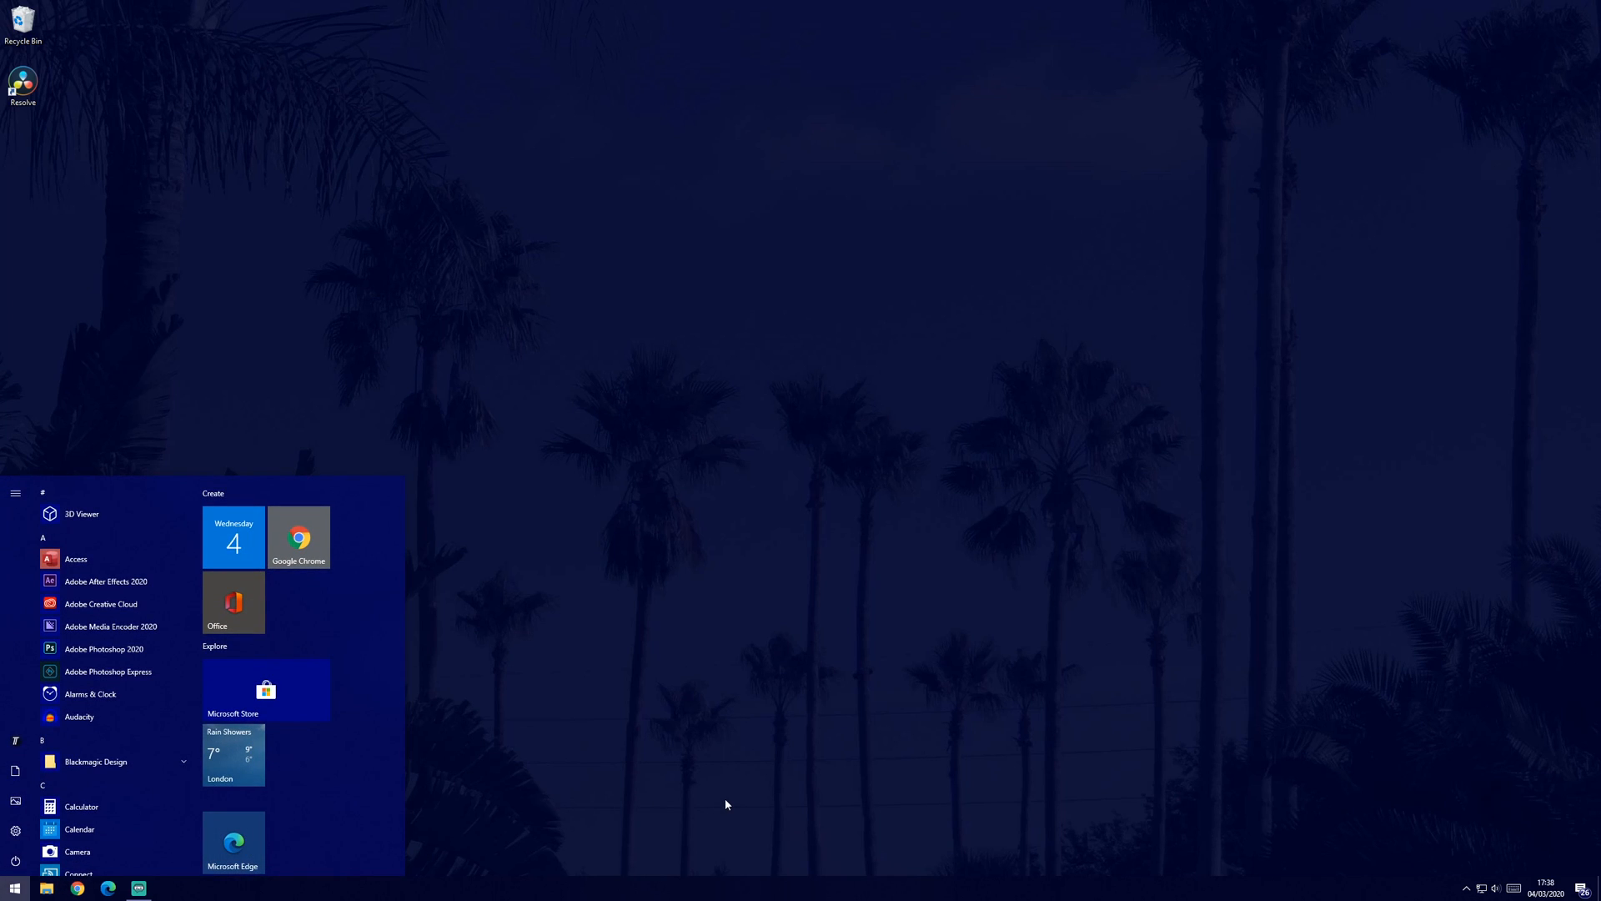
type("device Manager")
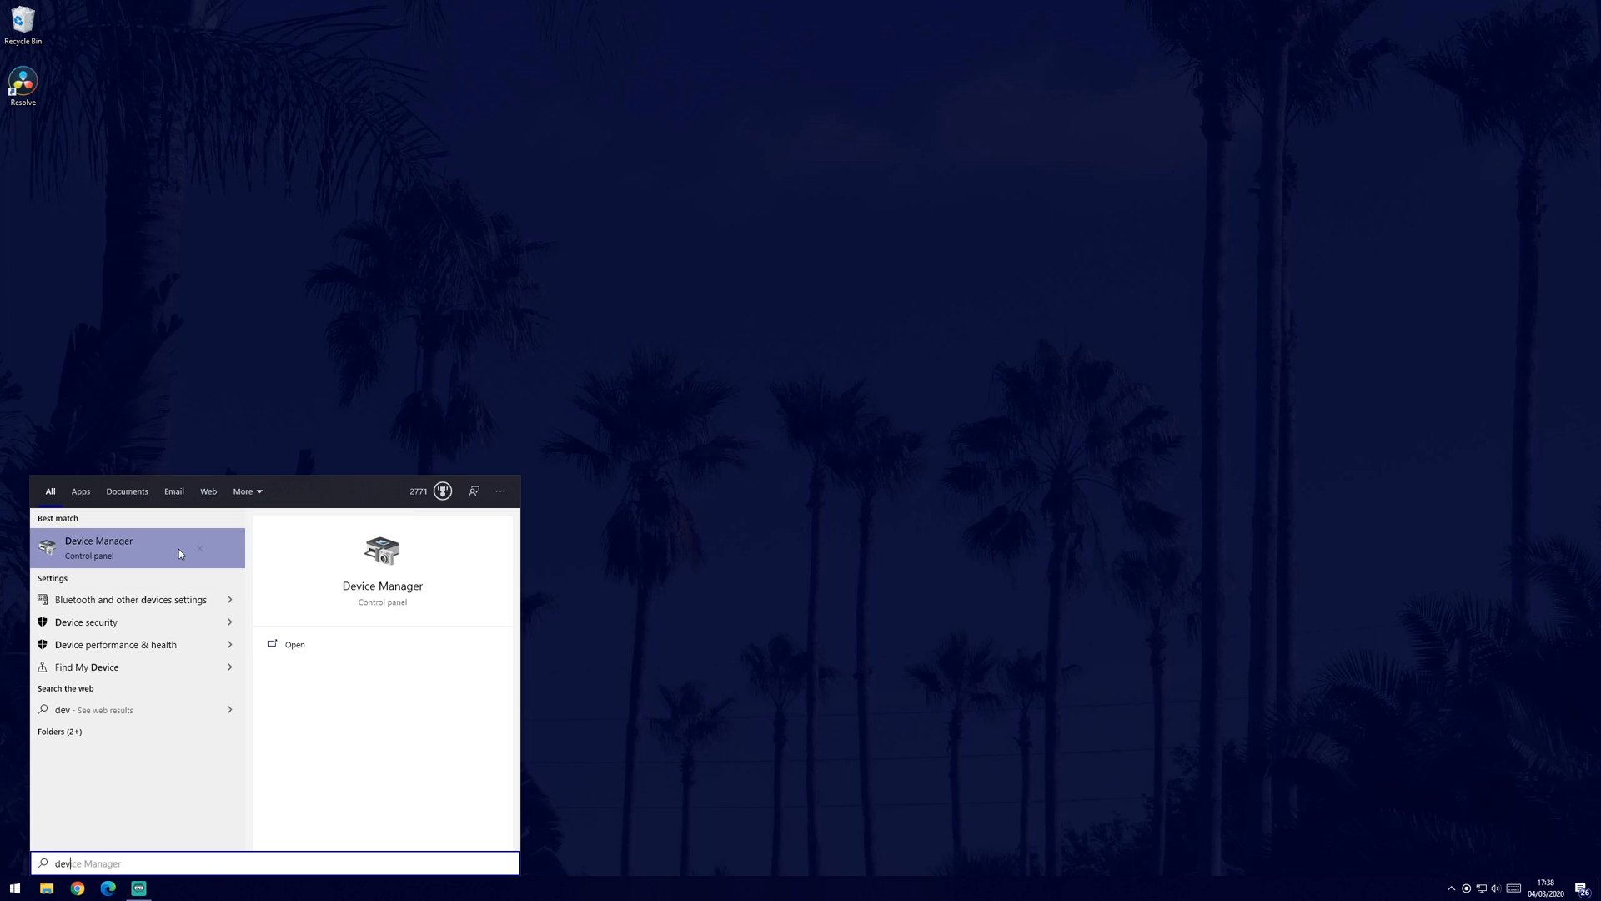
left_click(99, 547)
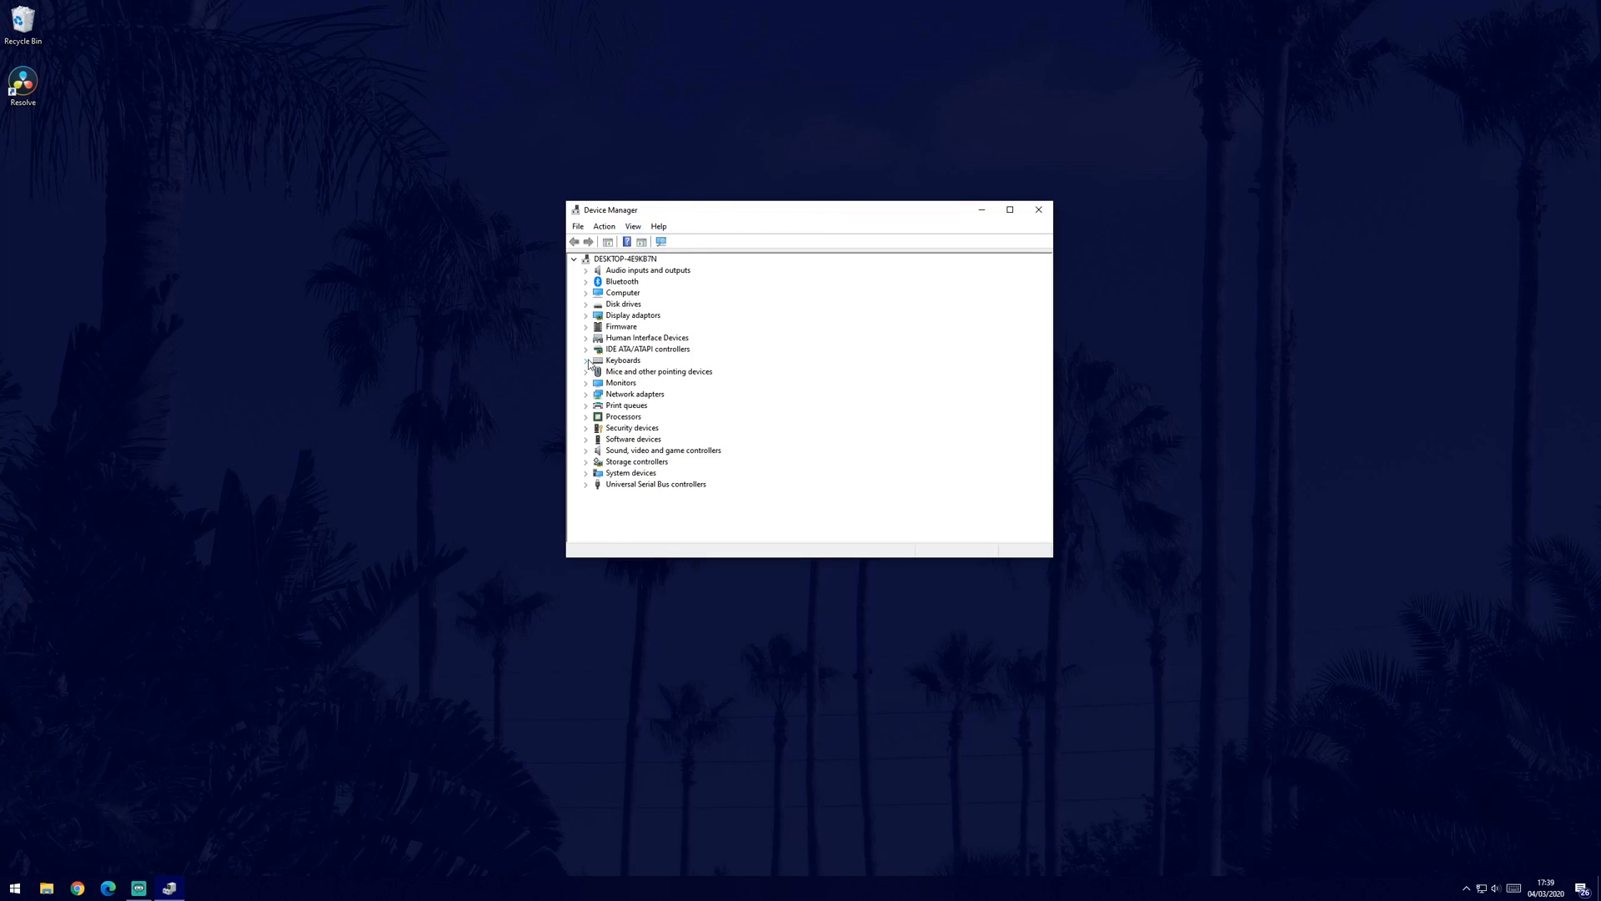
Expand Keyboards and show the actions menu for the first HID Keyboard Device.
left_click(585, 360)
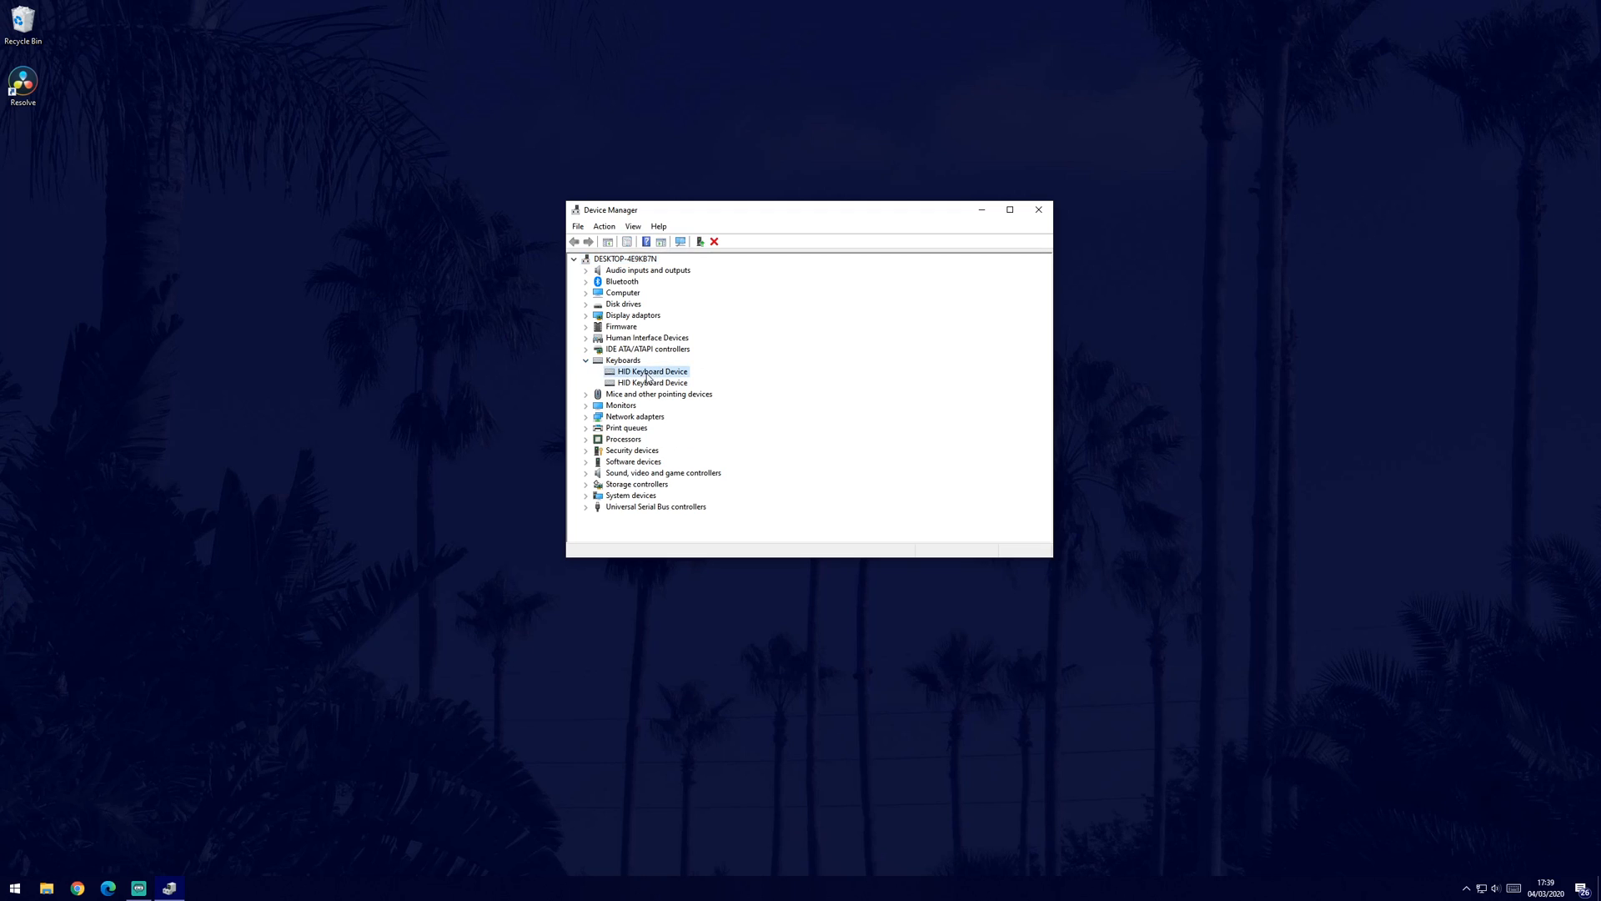
right_click(649, 370)
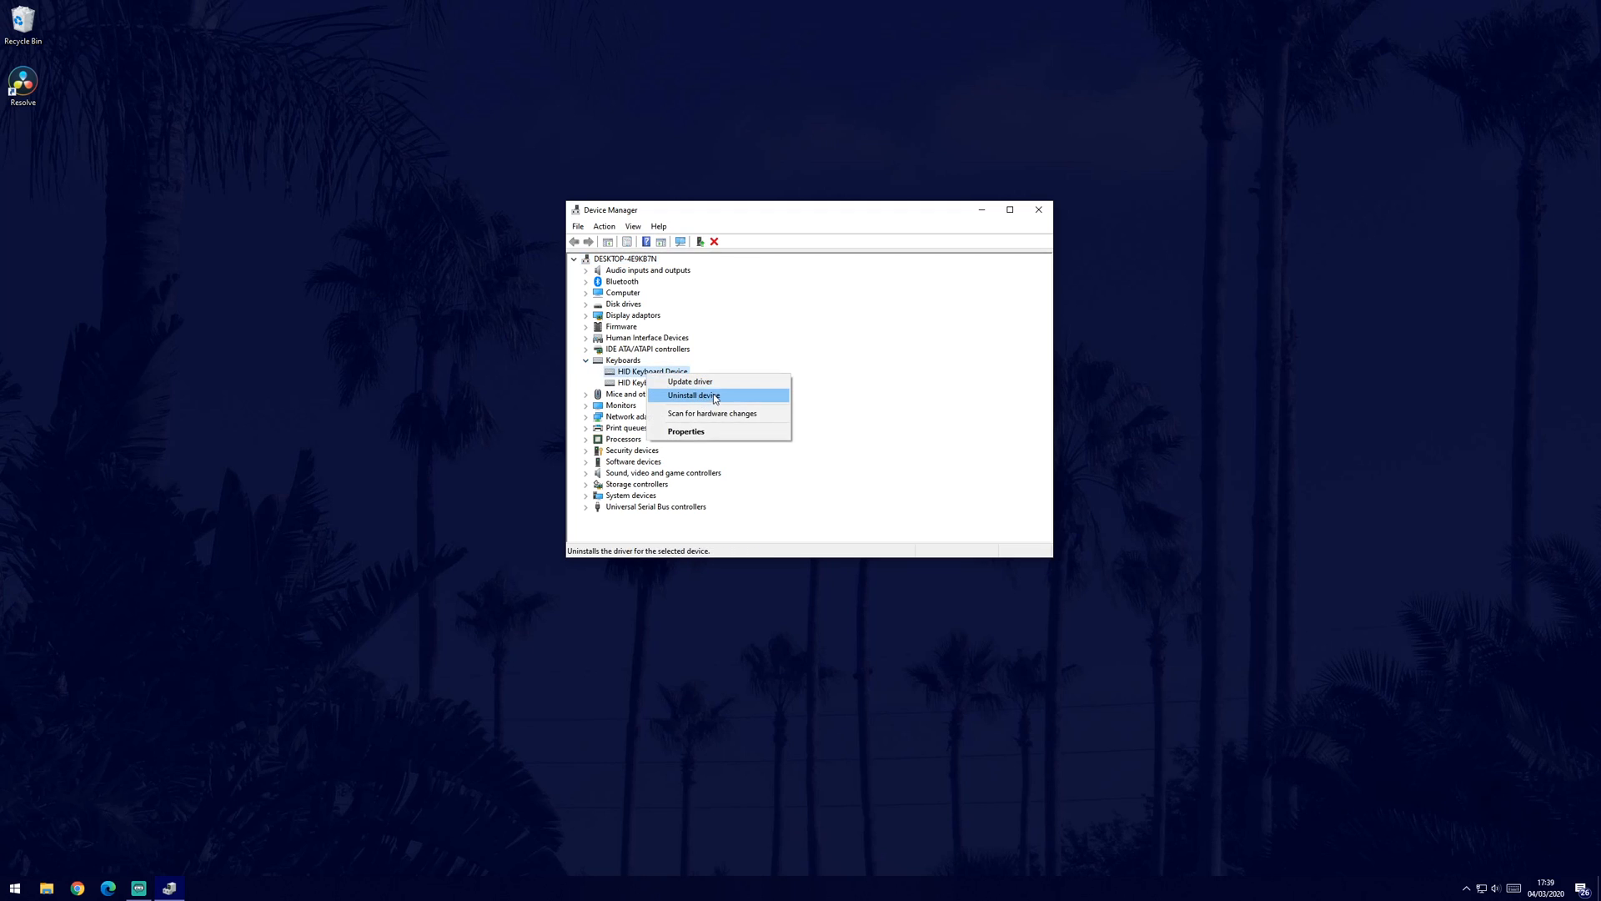
mouse_move(784, 402)
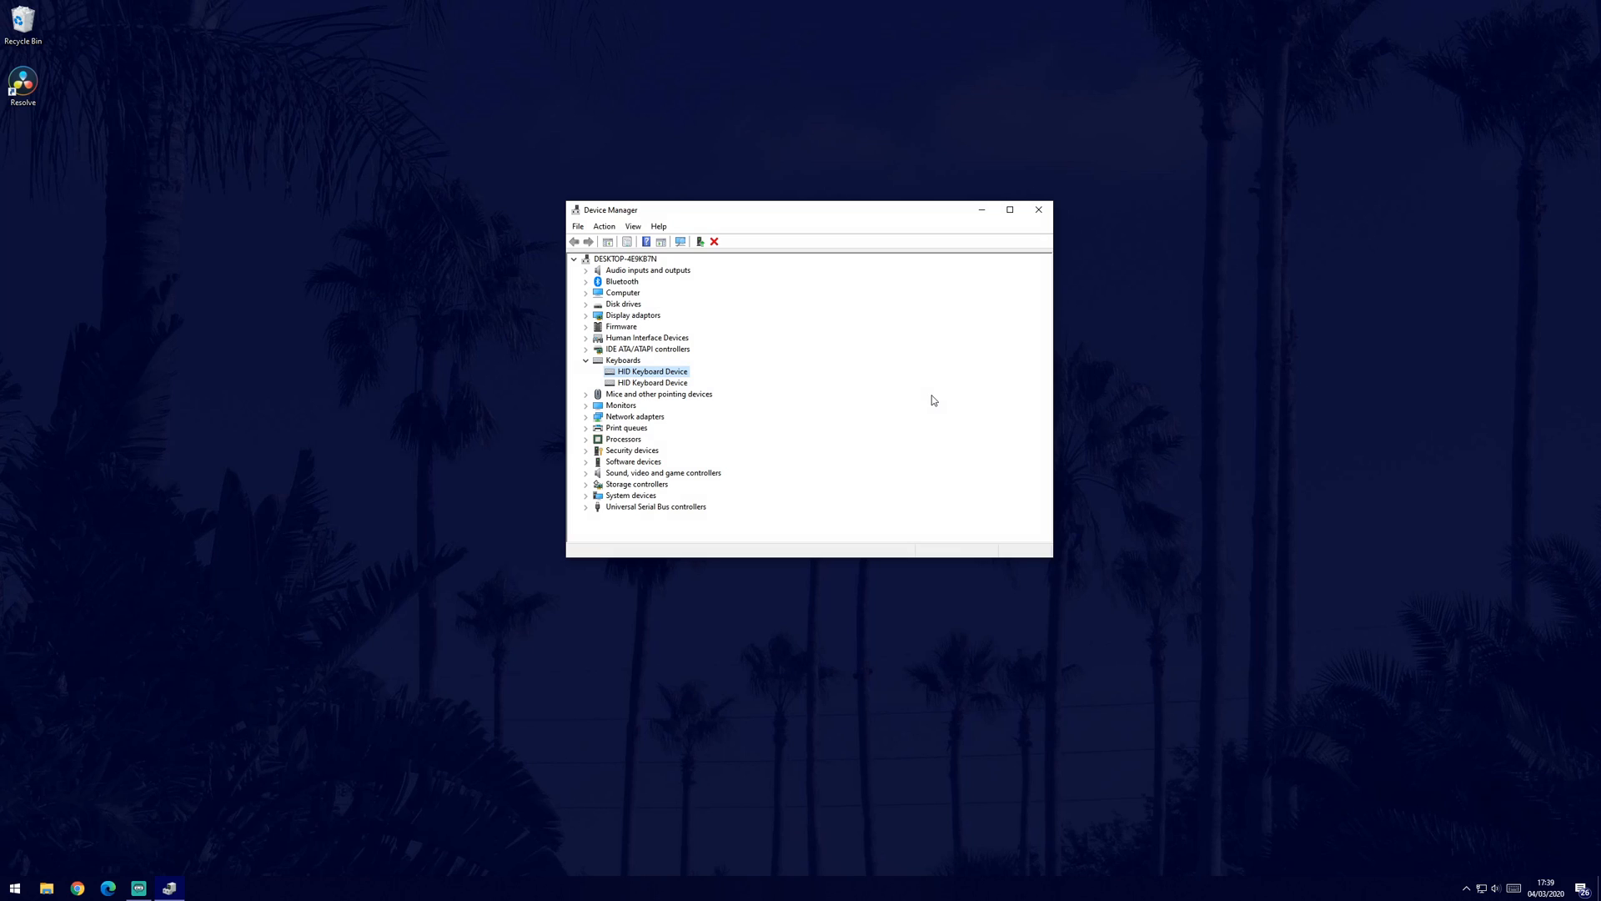
mouse_move(858, 367)
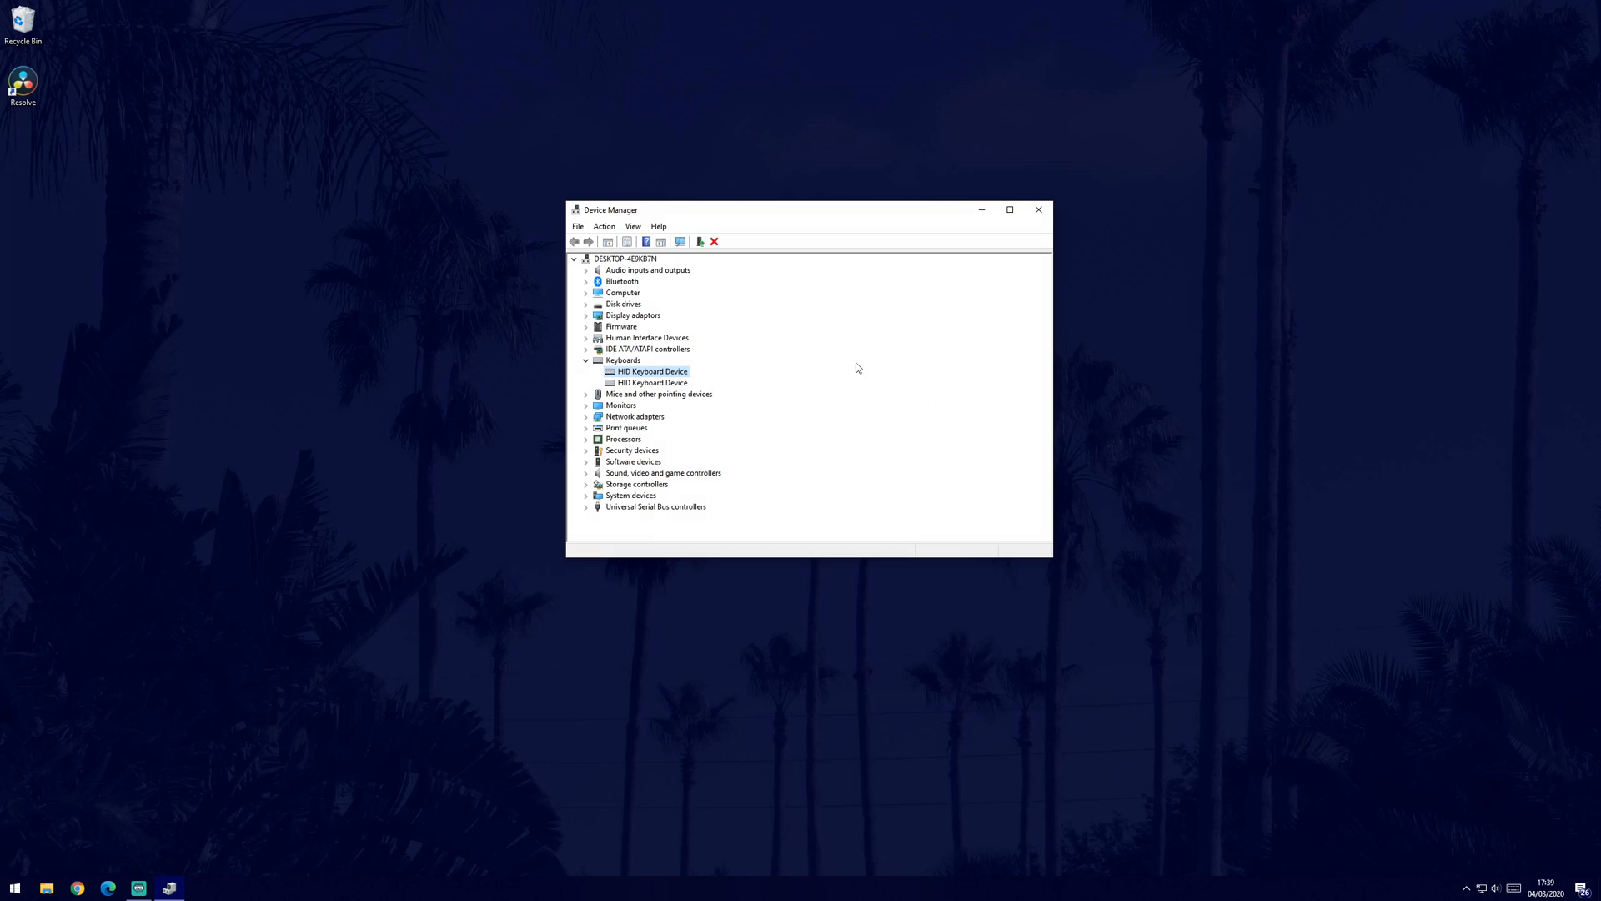
View the Driver details in the HID Keyboard Device properties.
right_click(652, 370)
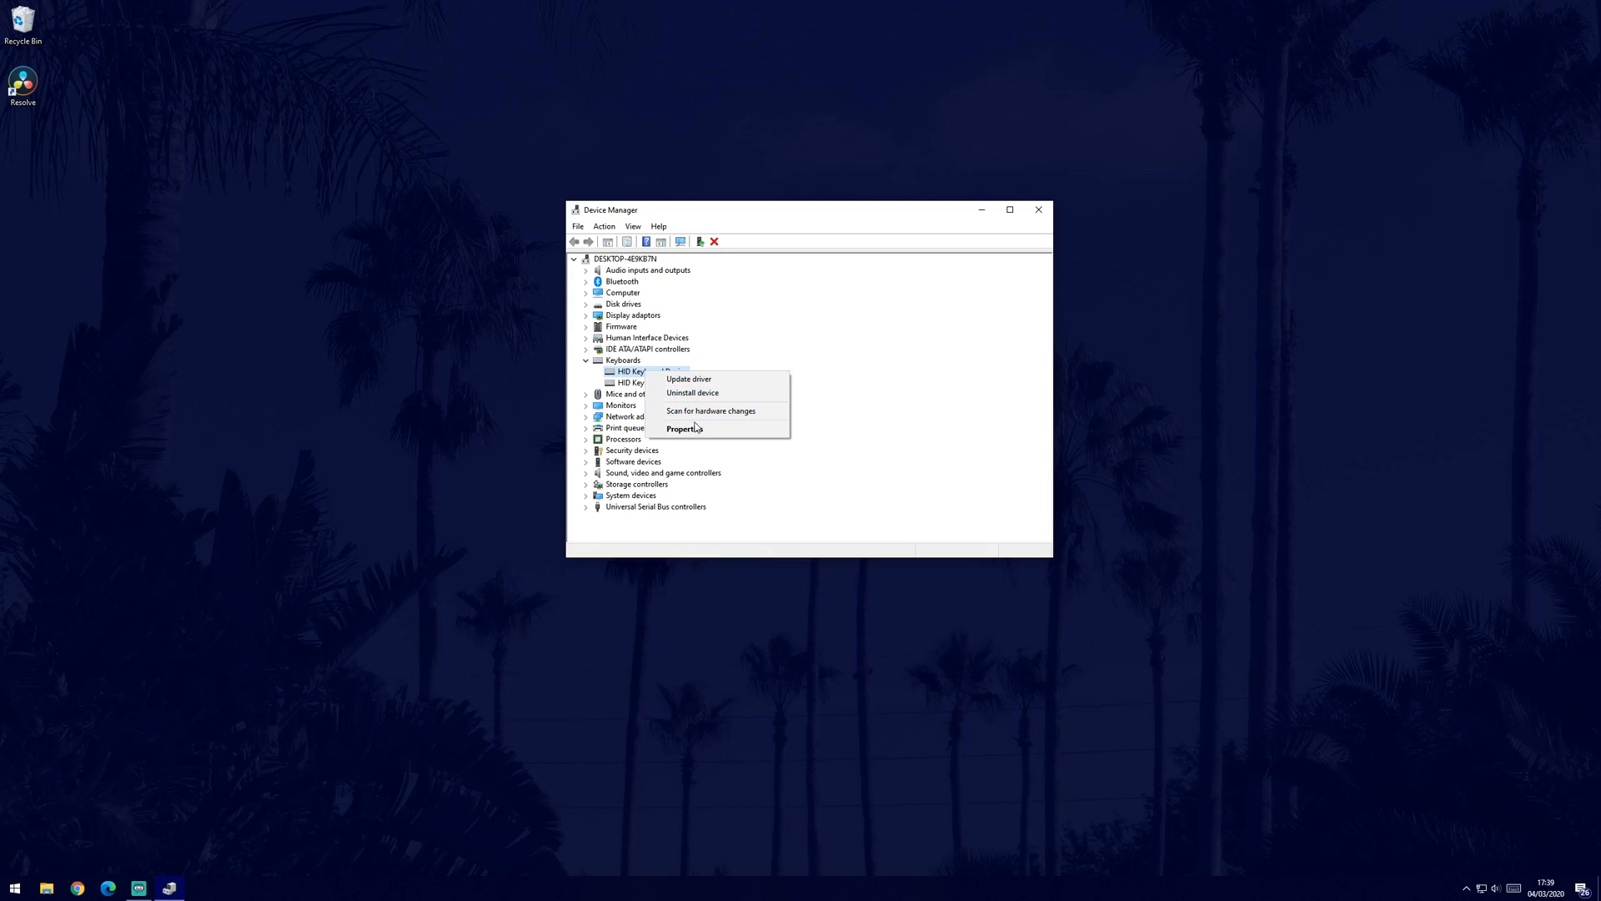
left_click(683, 428)
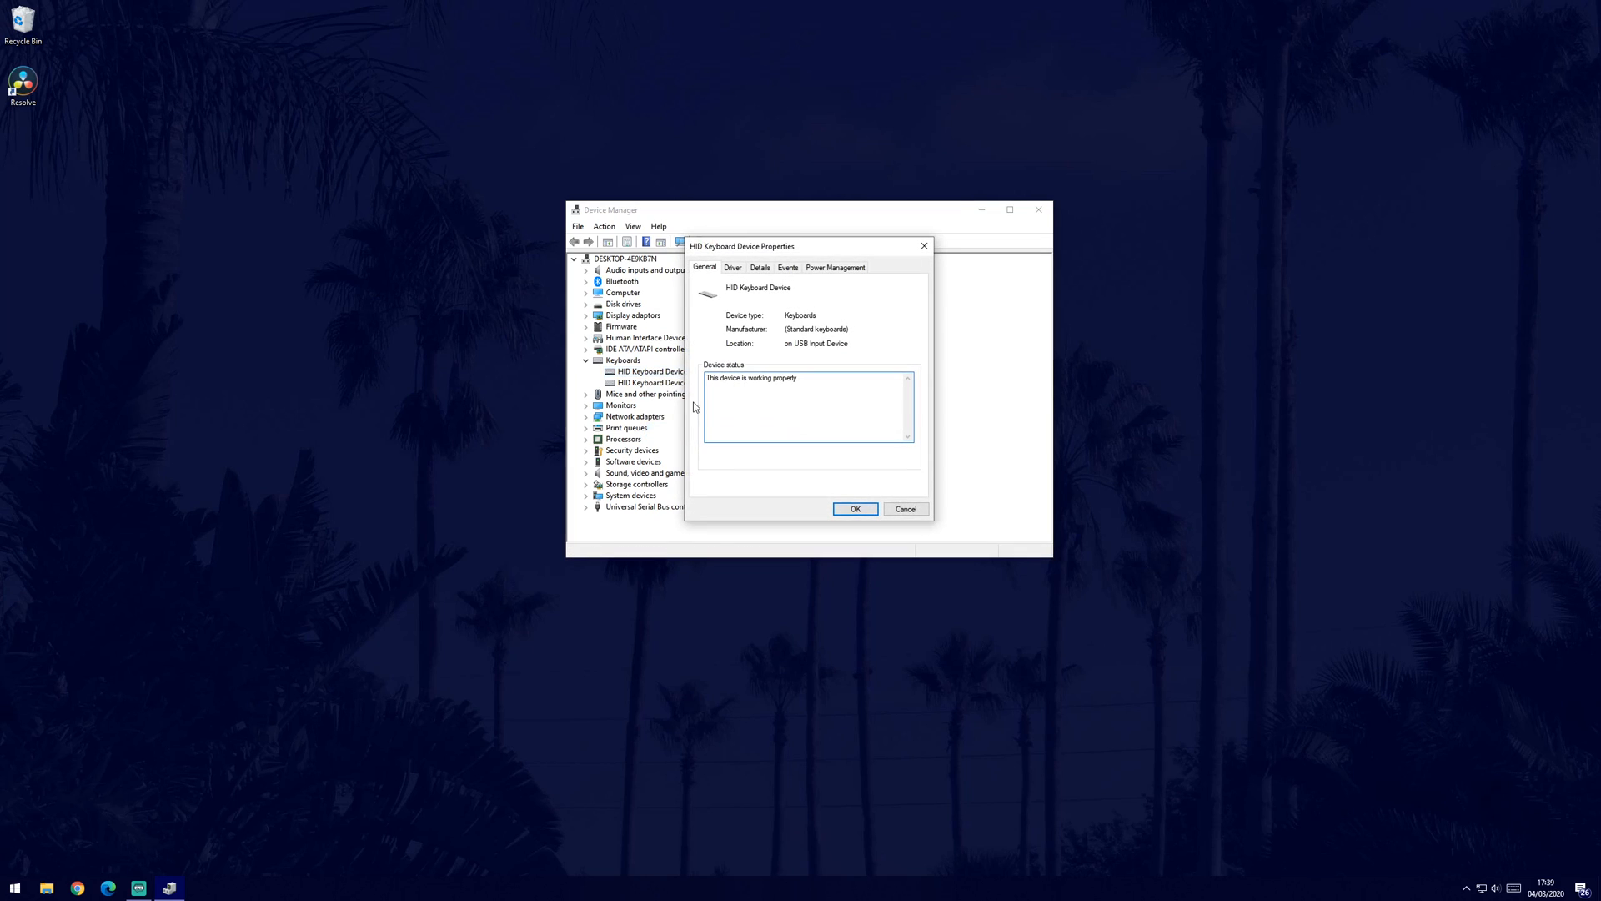
left_click(730, 267)
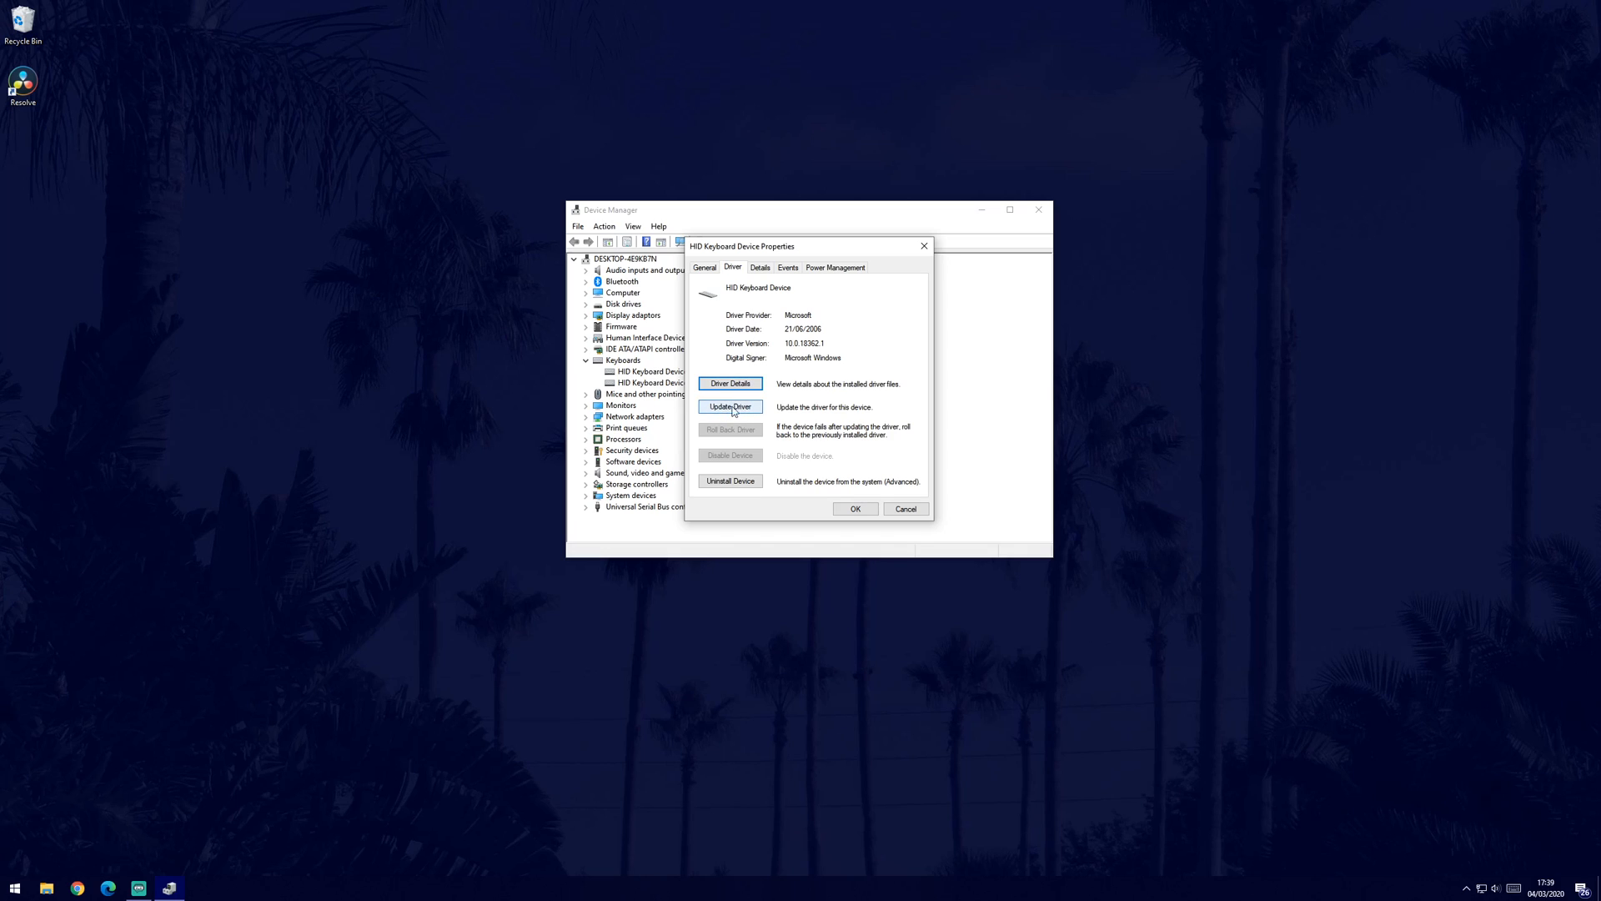
Have Windows search automatically for updated keyboard drivers, then close the update window.
left_click(731, 406)
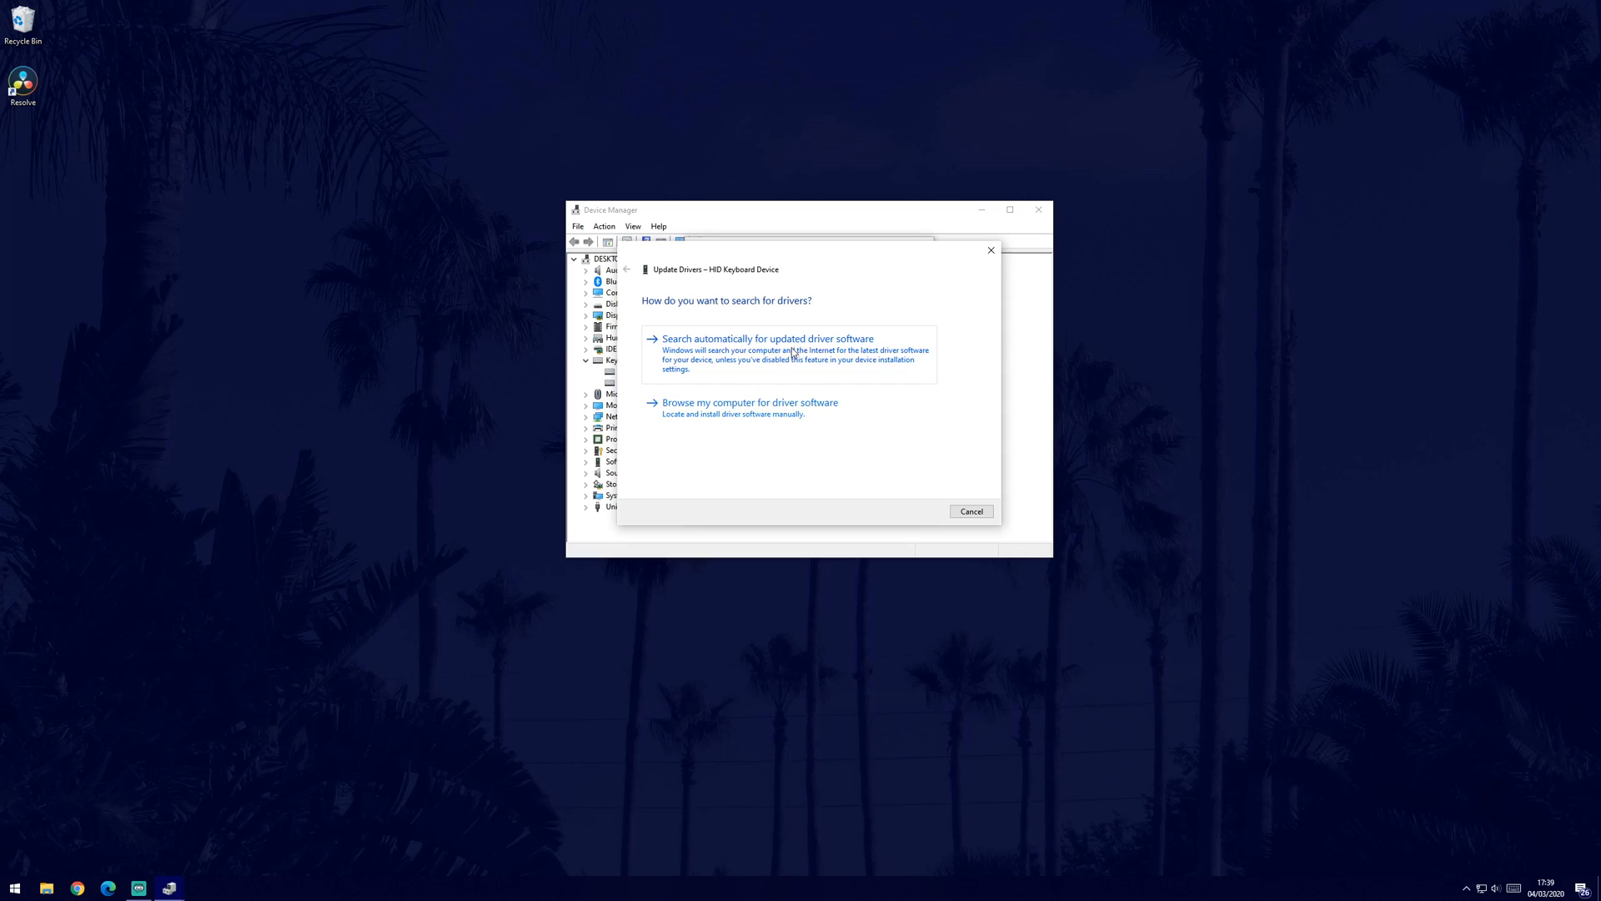
left_click(765, 339)
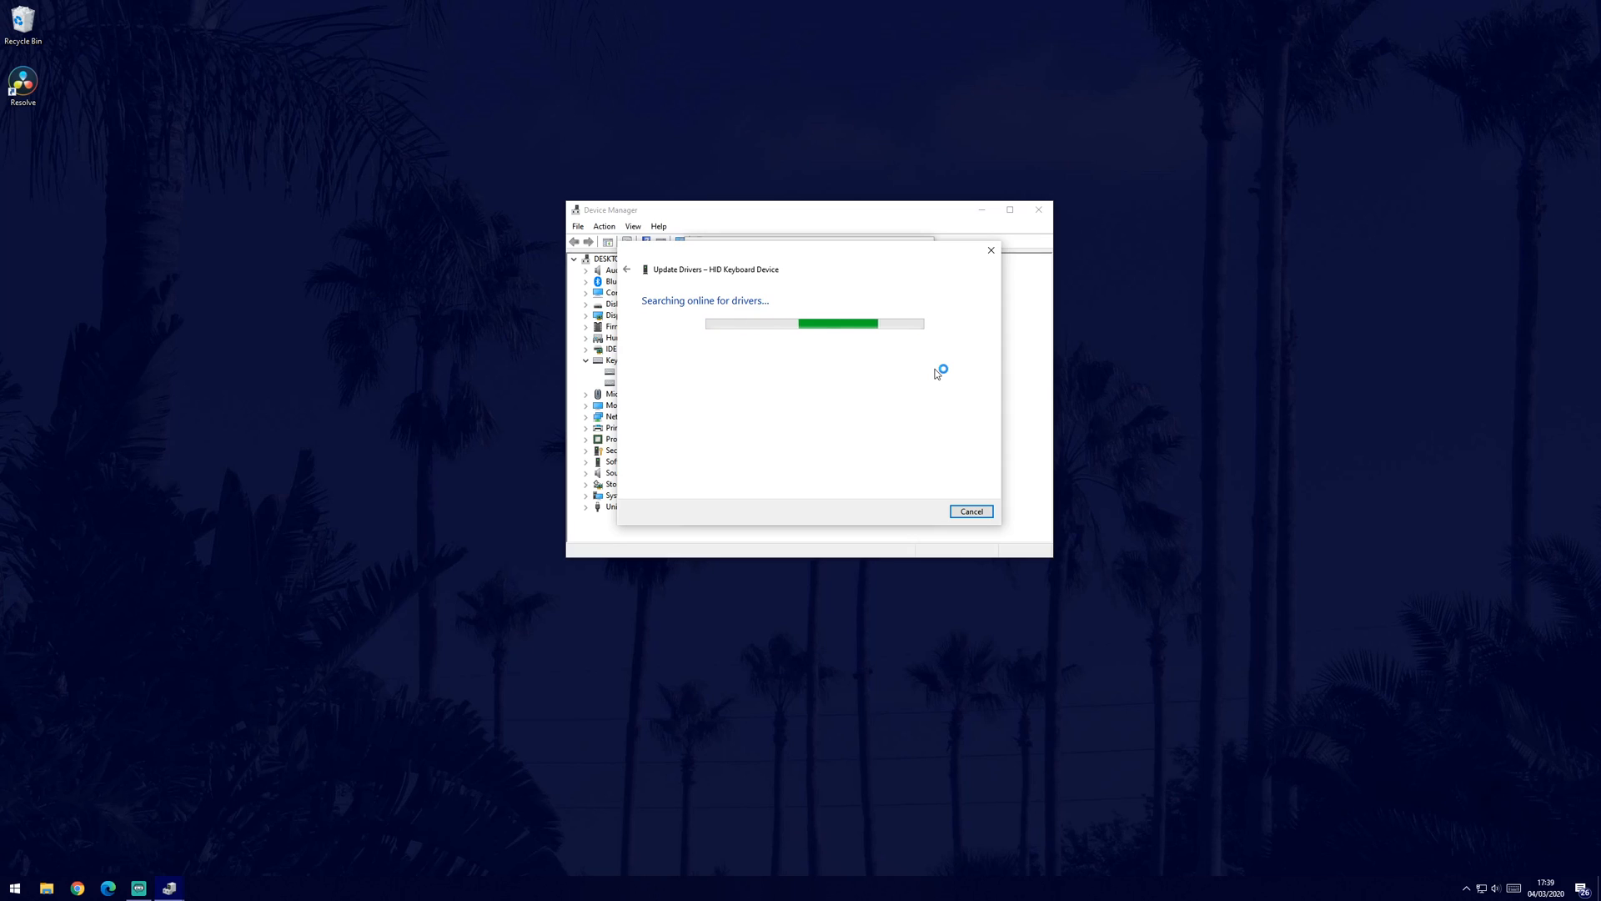
left_click(971, 511)
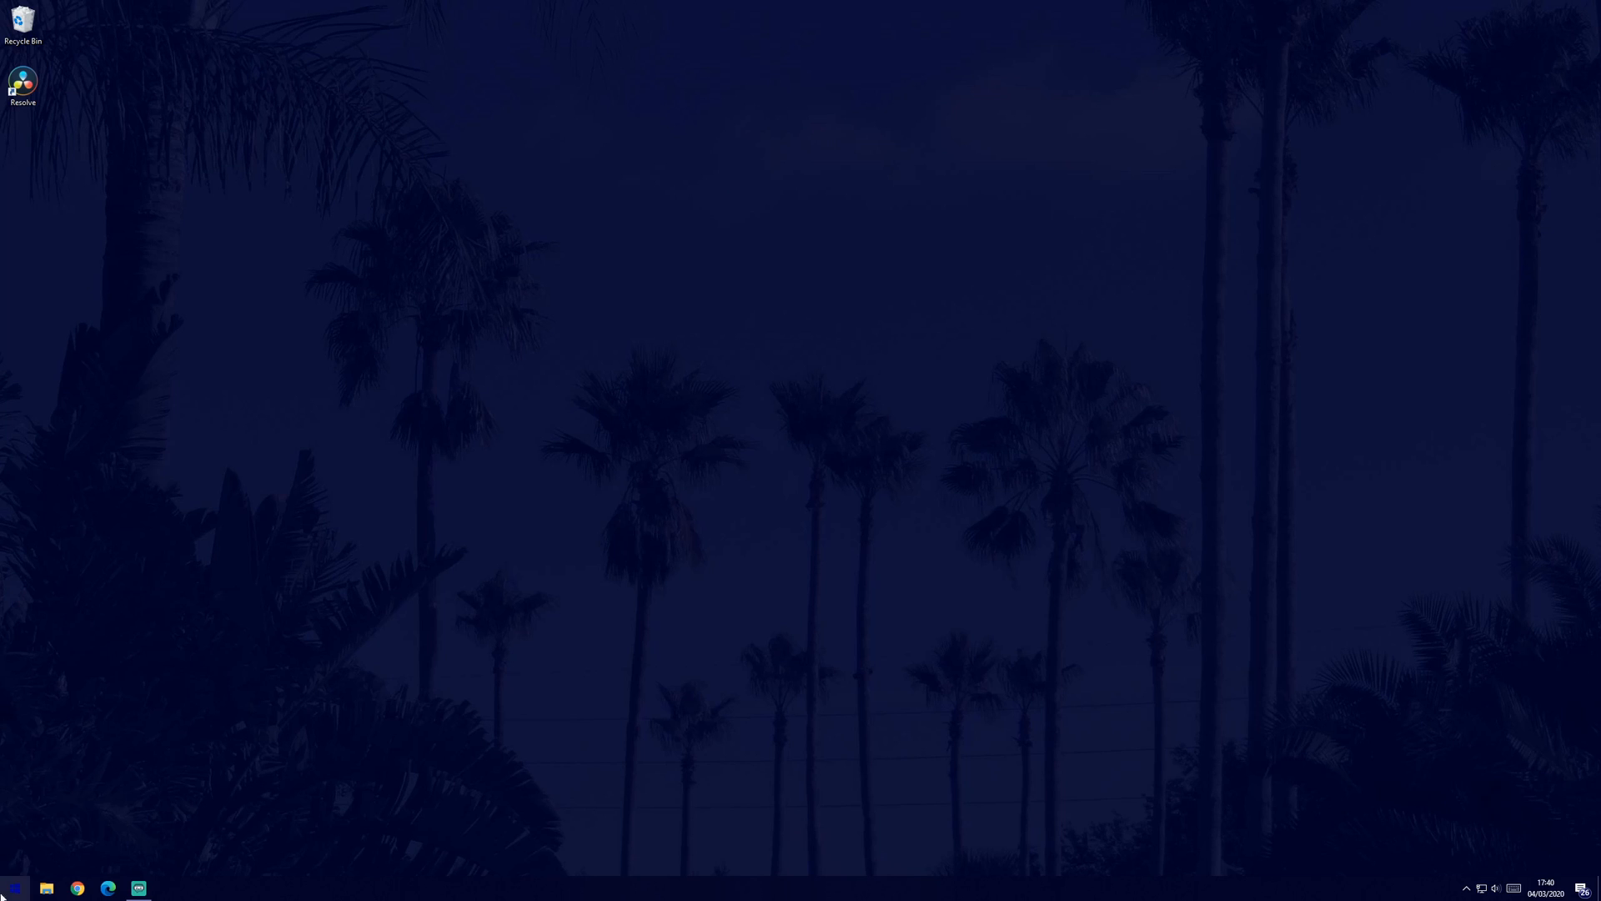
Reach the Keyboard entry on the Troubleshoot settings page.
type("troubleshoot settings")
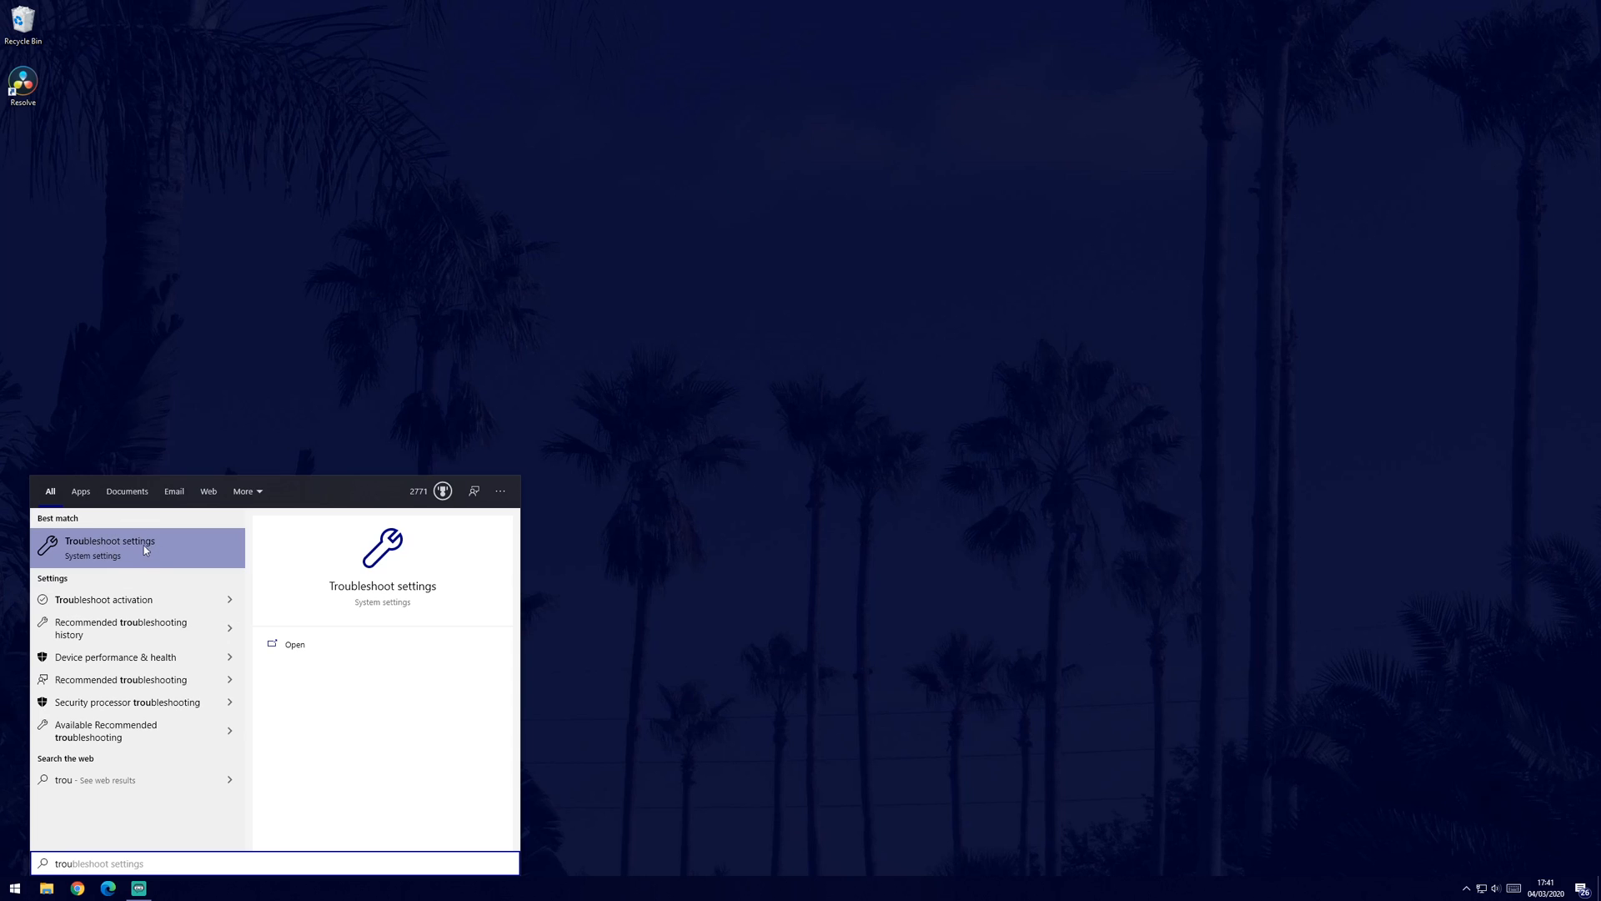
left_click(136, 547)
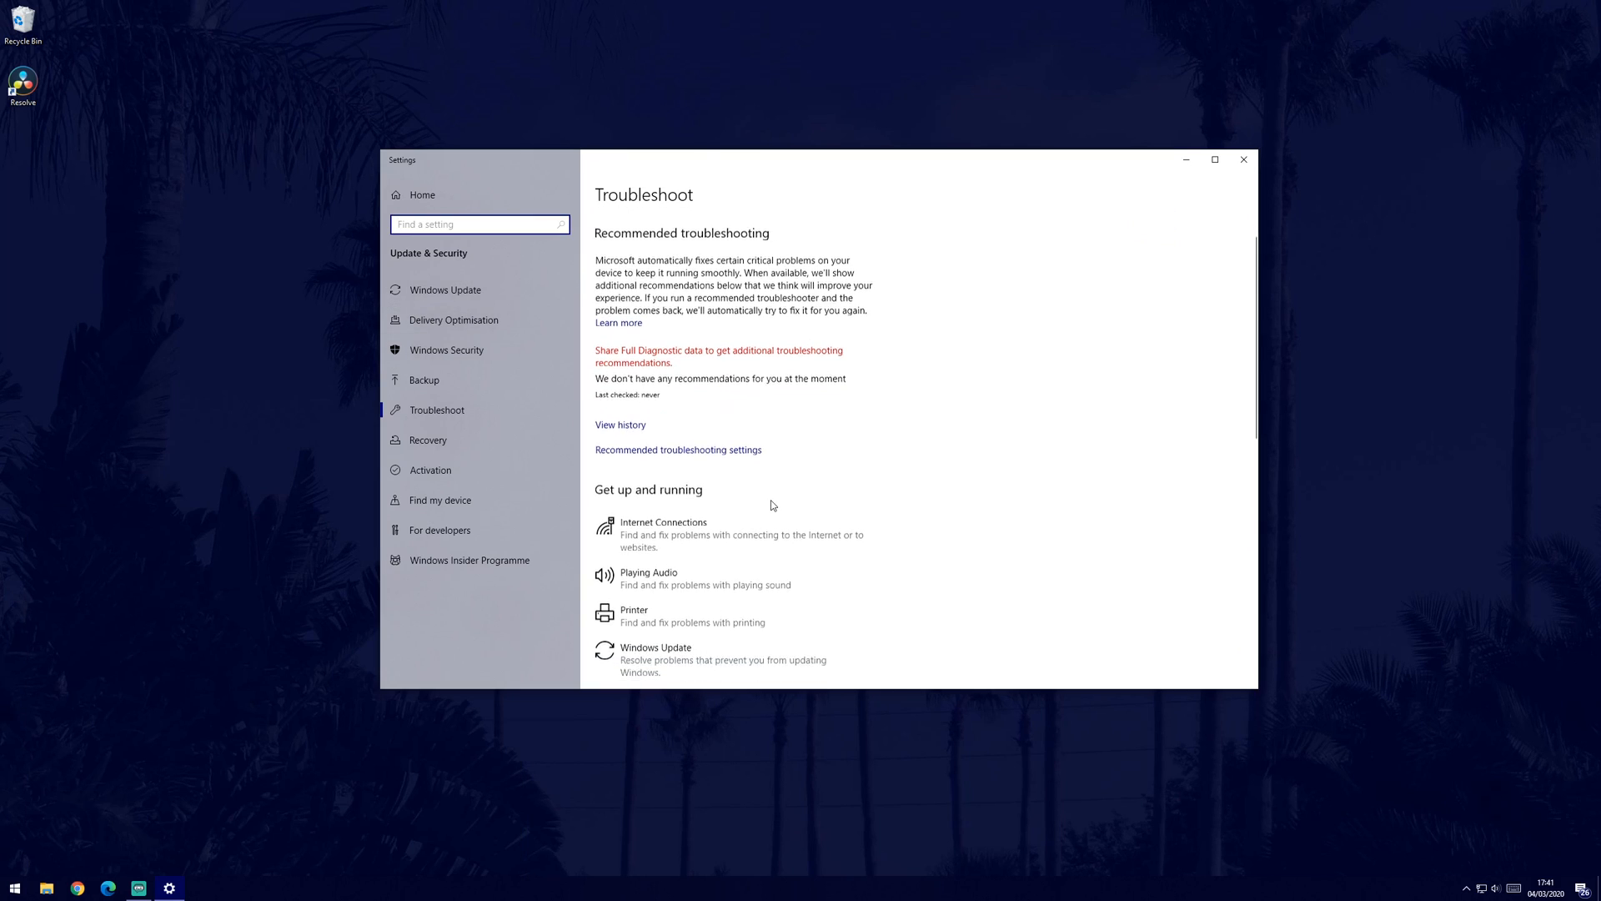
scroll("down", 3)
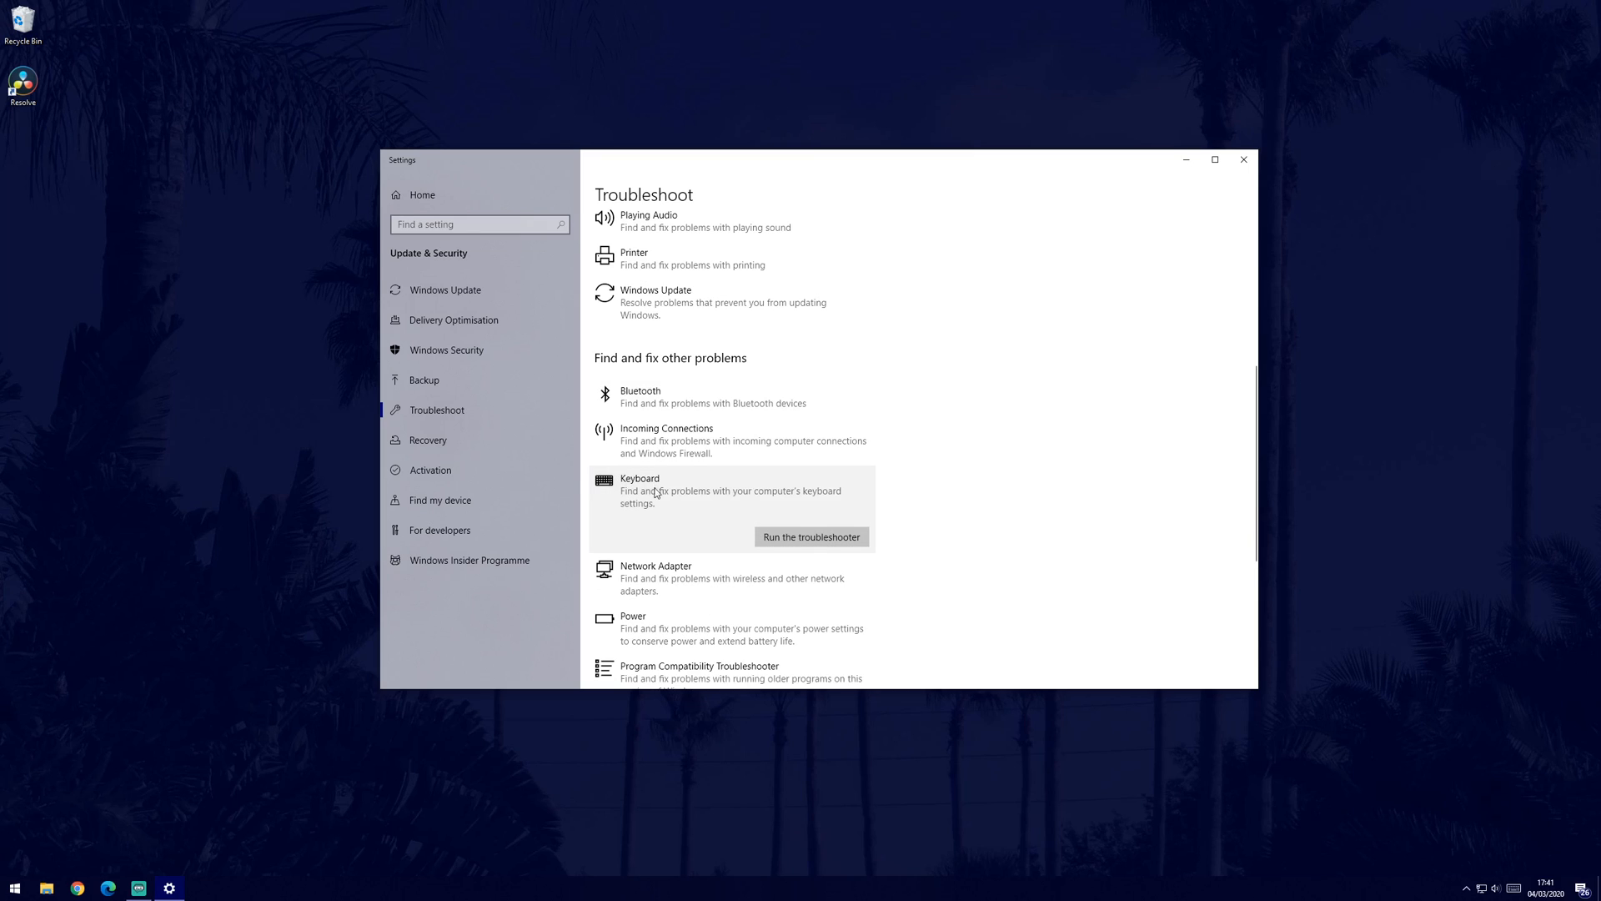
Run the keyboard troubleshooter and close it once it completes.
left_click(810, 535)
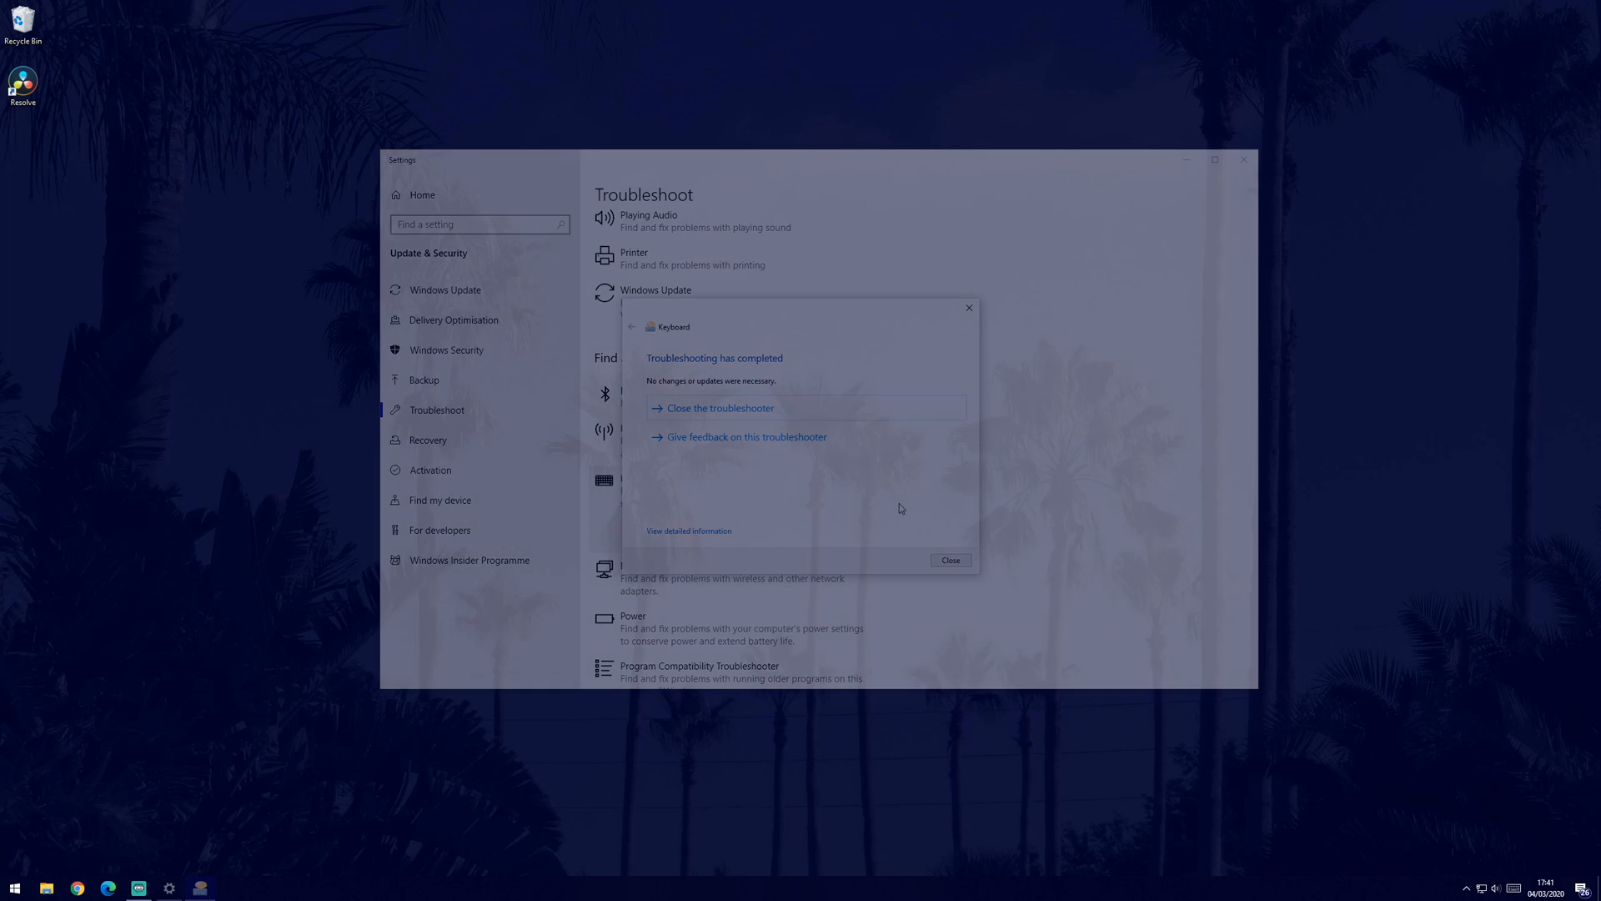
left_click(949, 560)
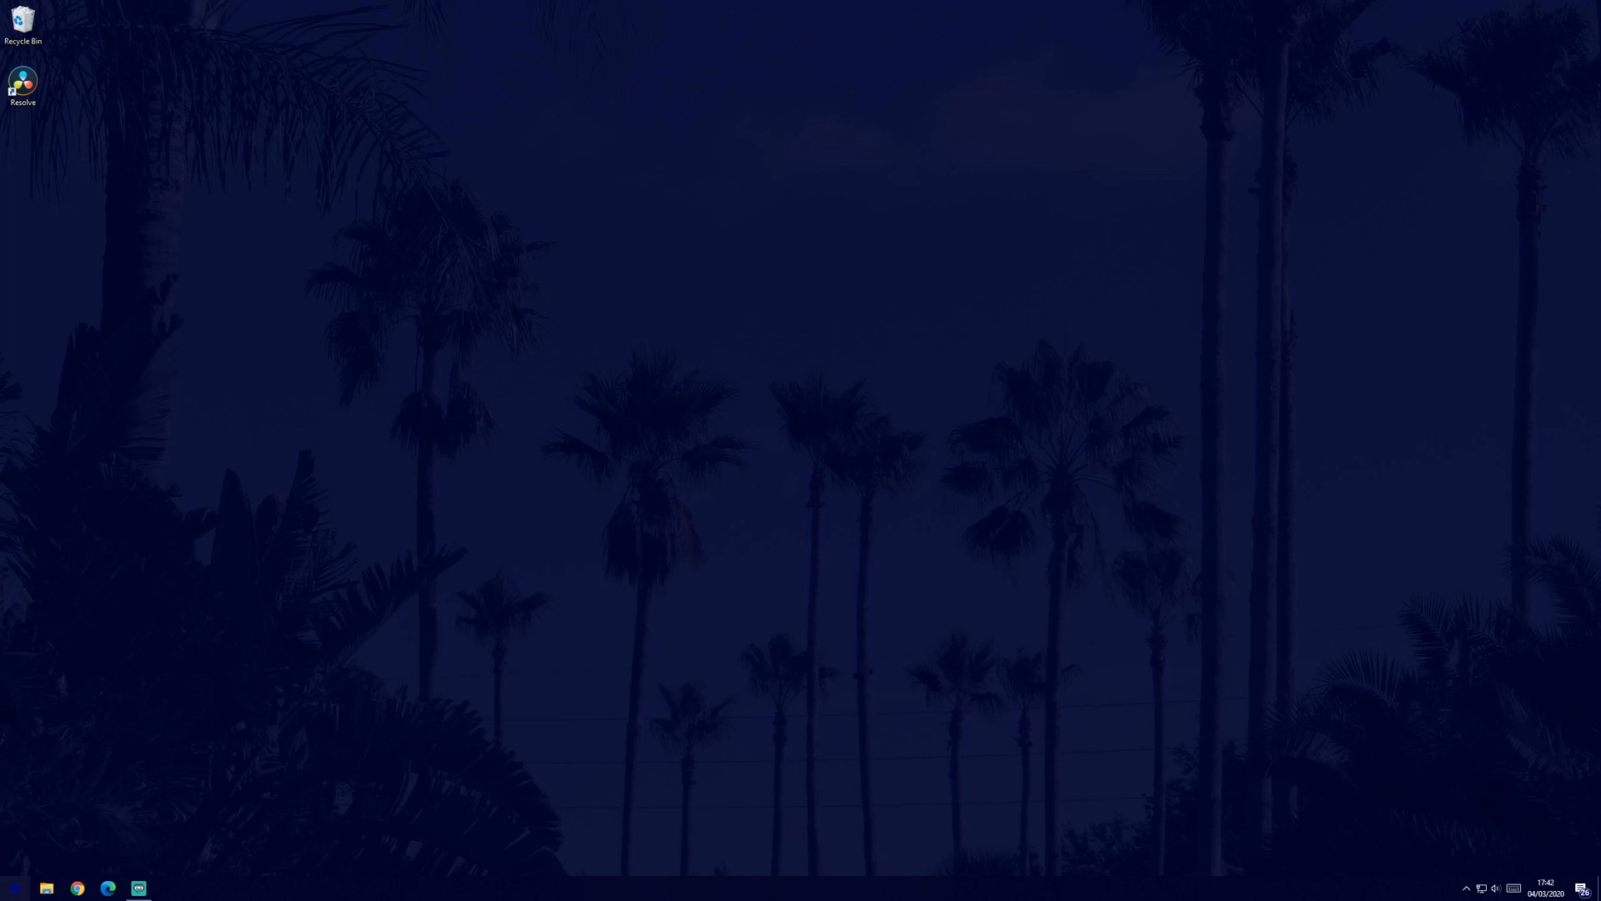
left_click(15, 886)
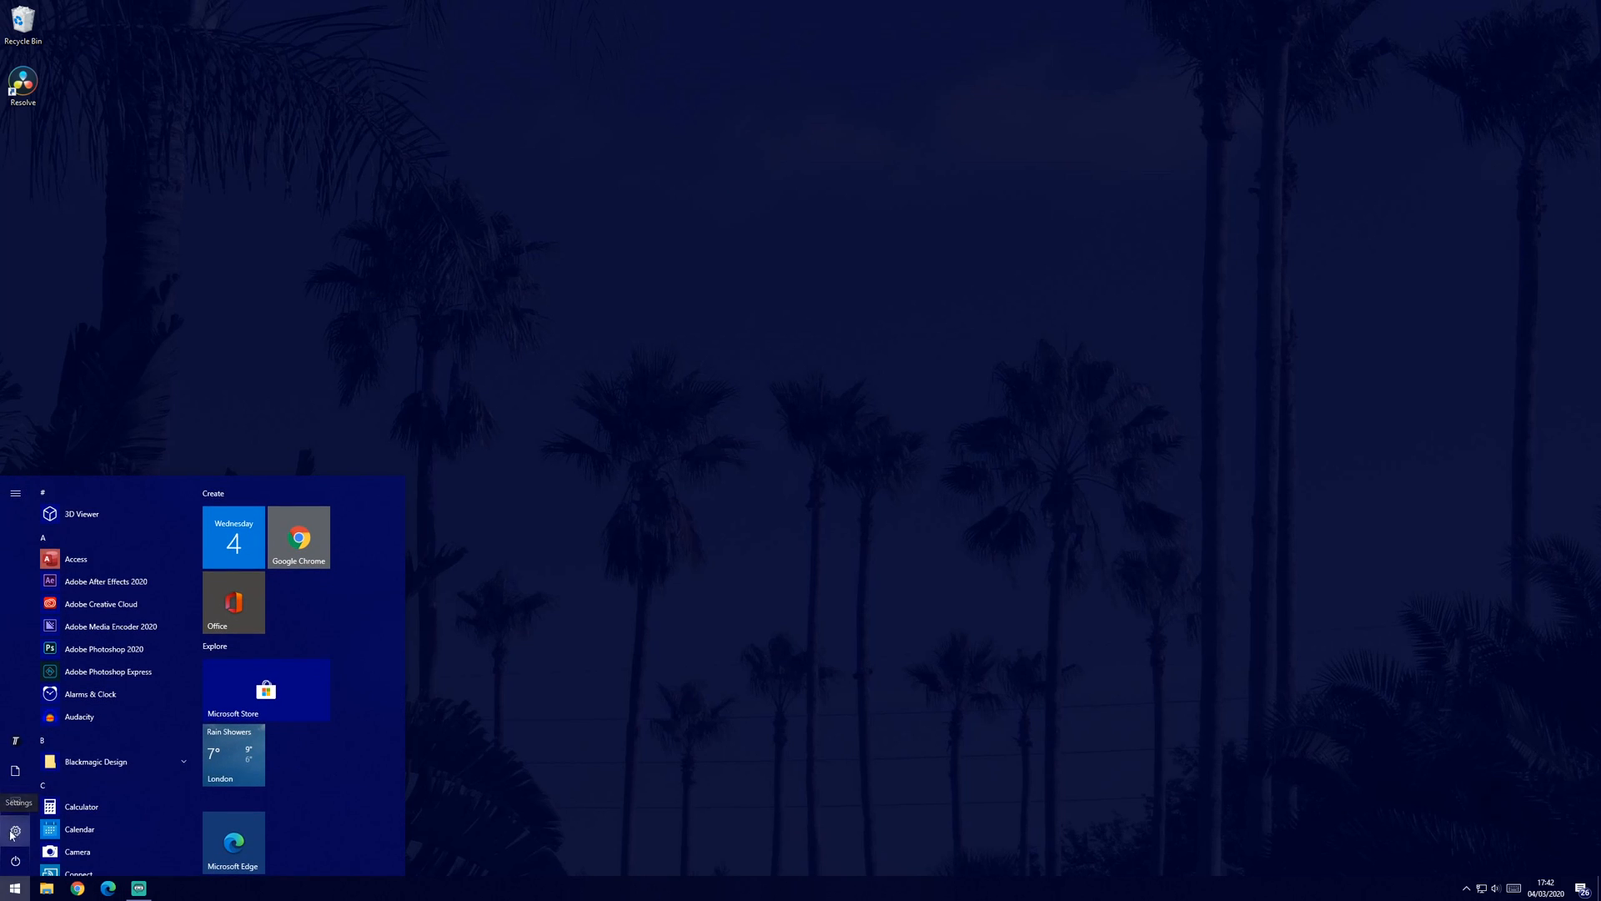
left_click(15, 830)
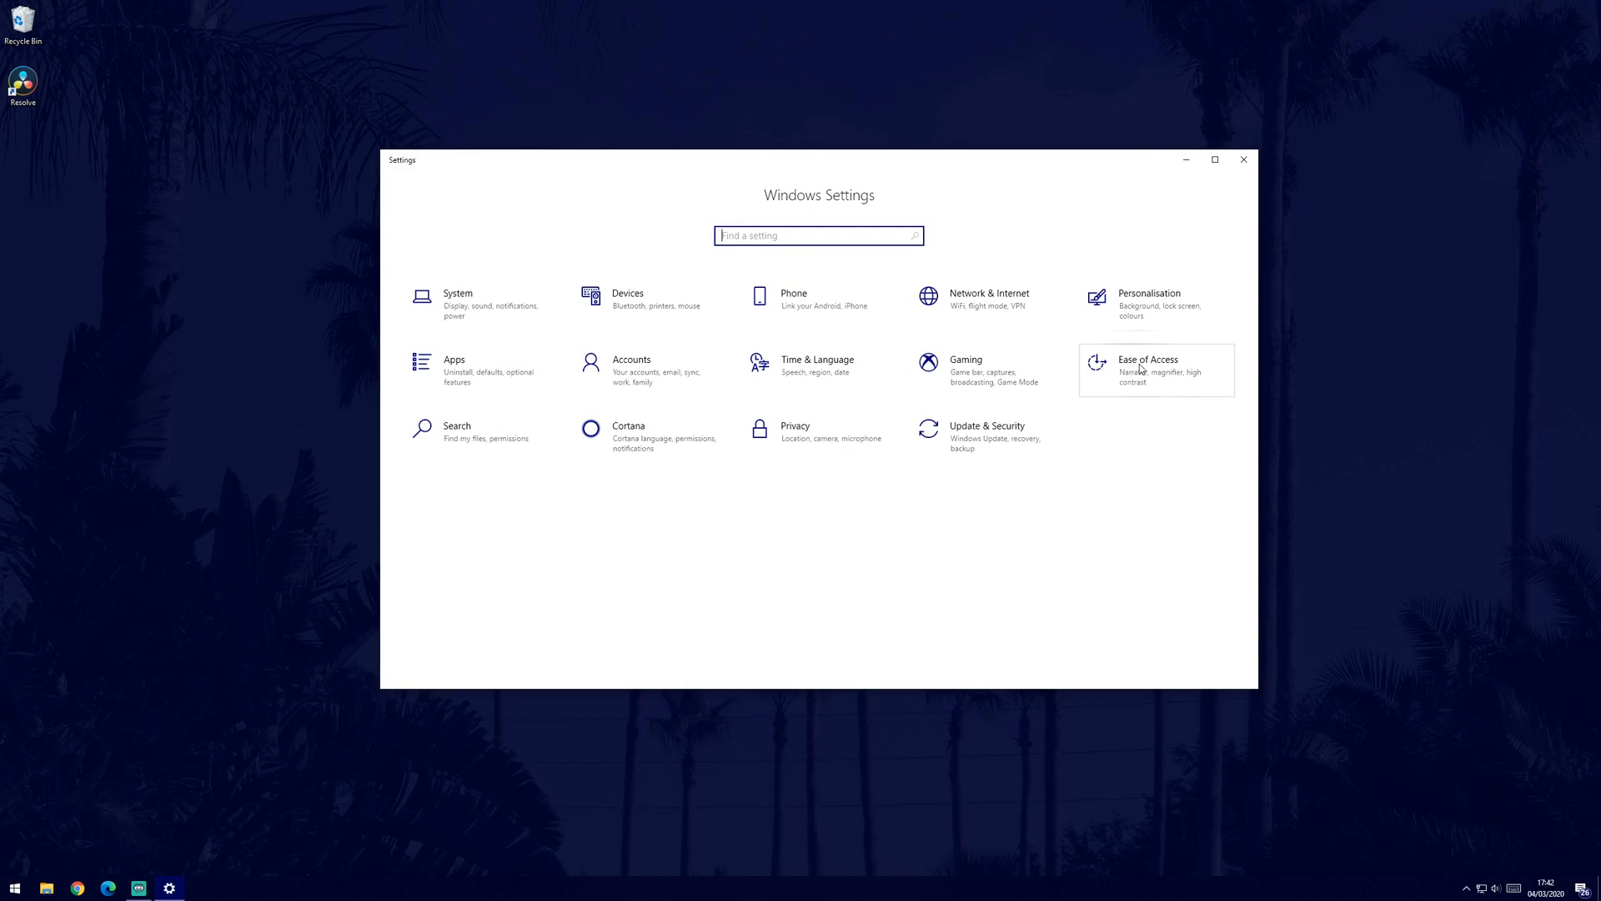
mouse_move(1162, 375)
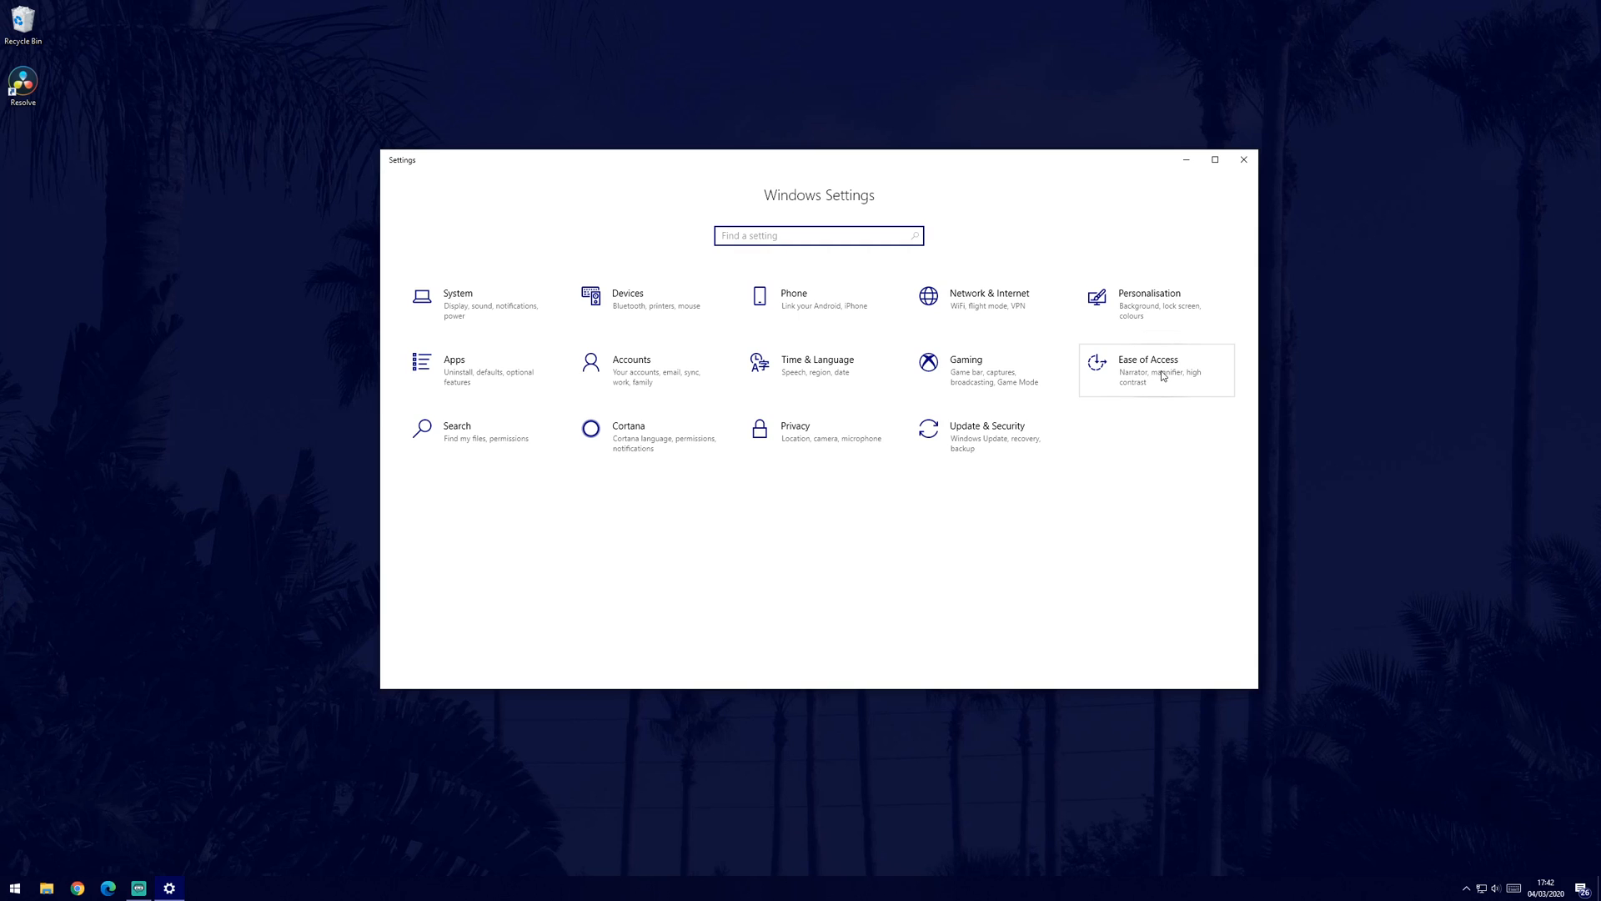
left_click(1148, 370)
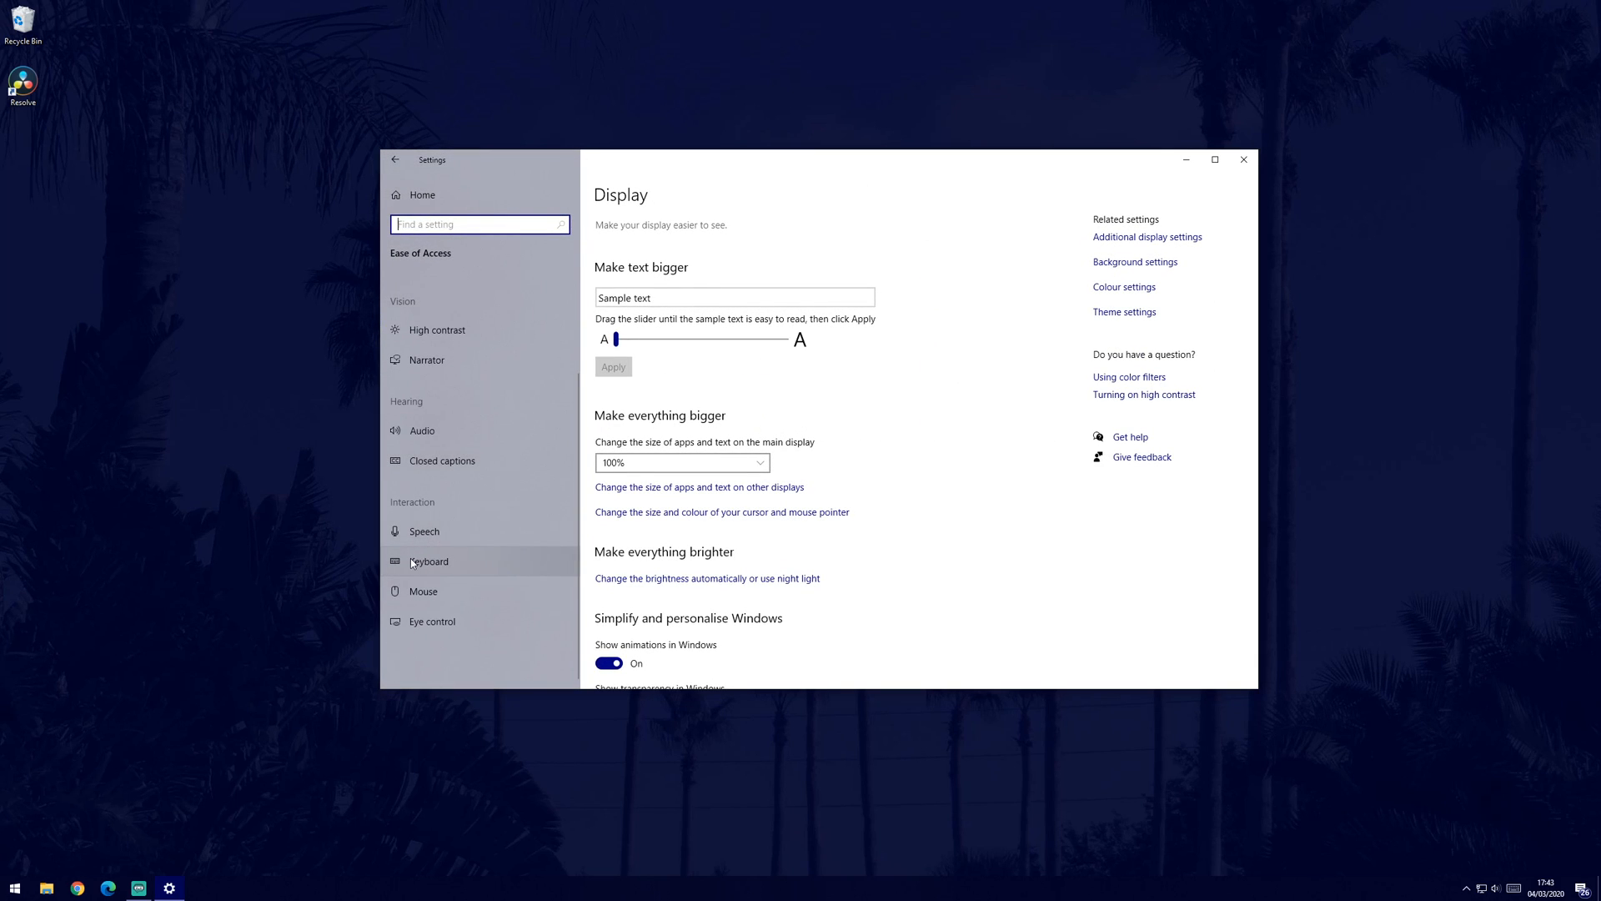
left_click(429, 560)
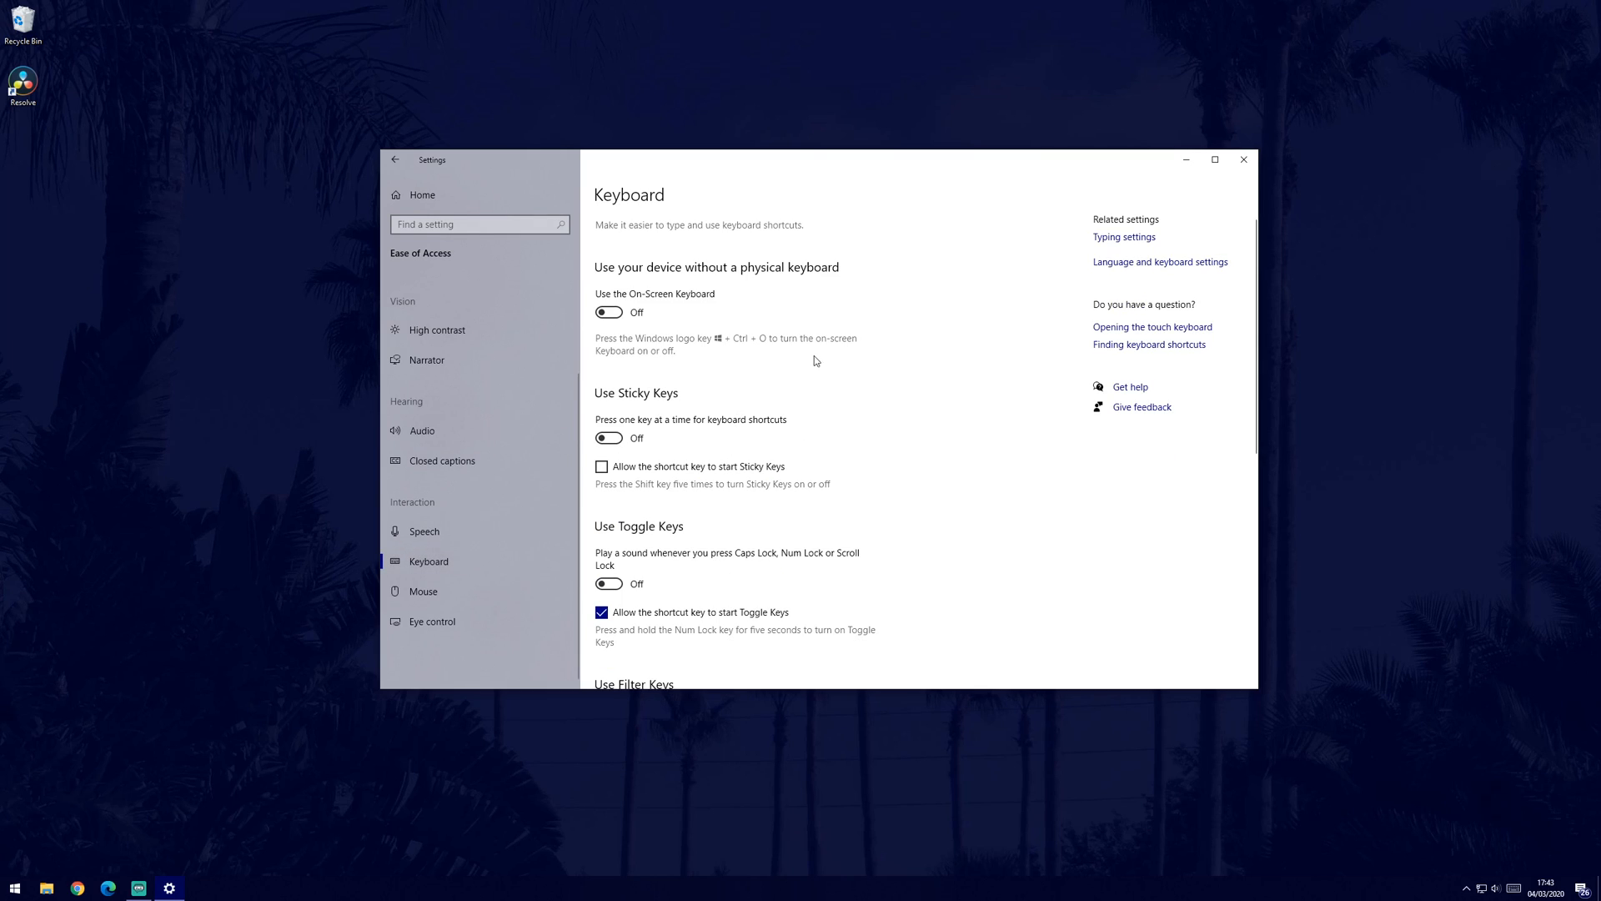
scroll("down", 3)
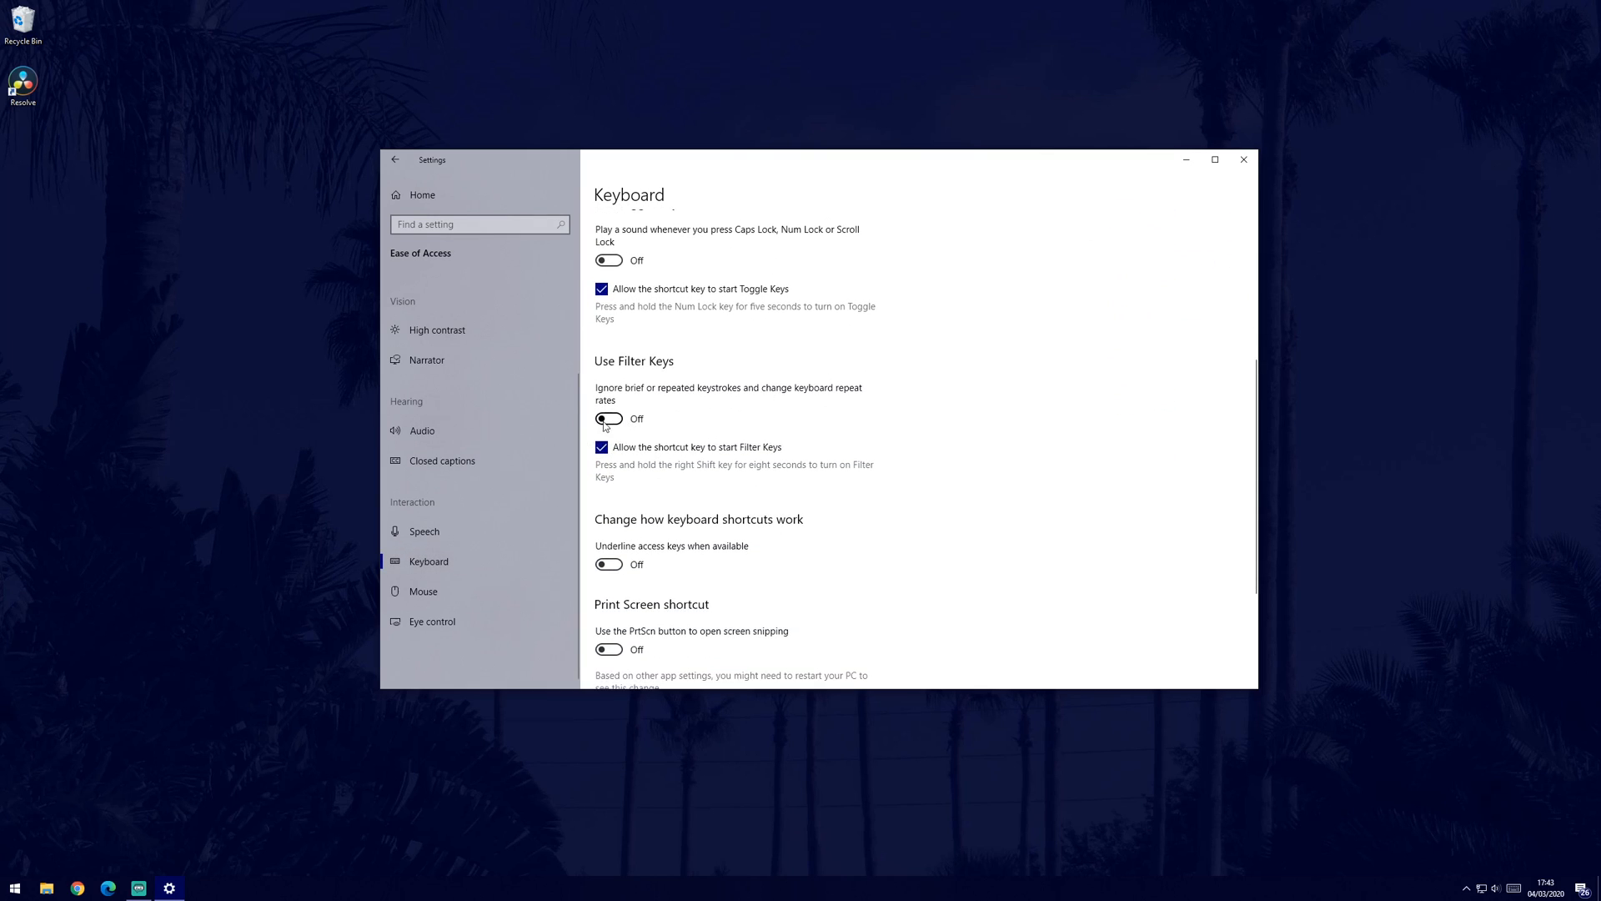
mouse_move(886, 425)
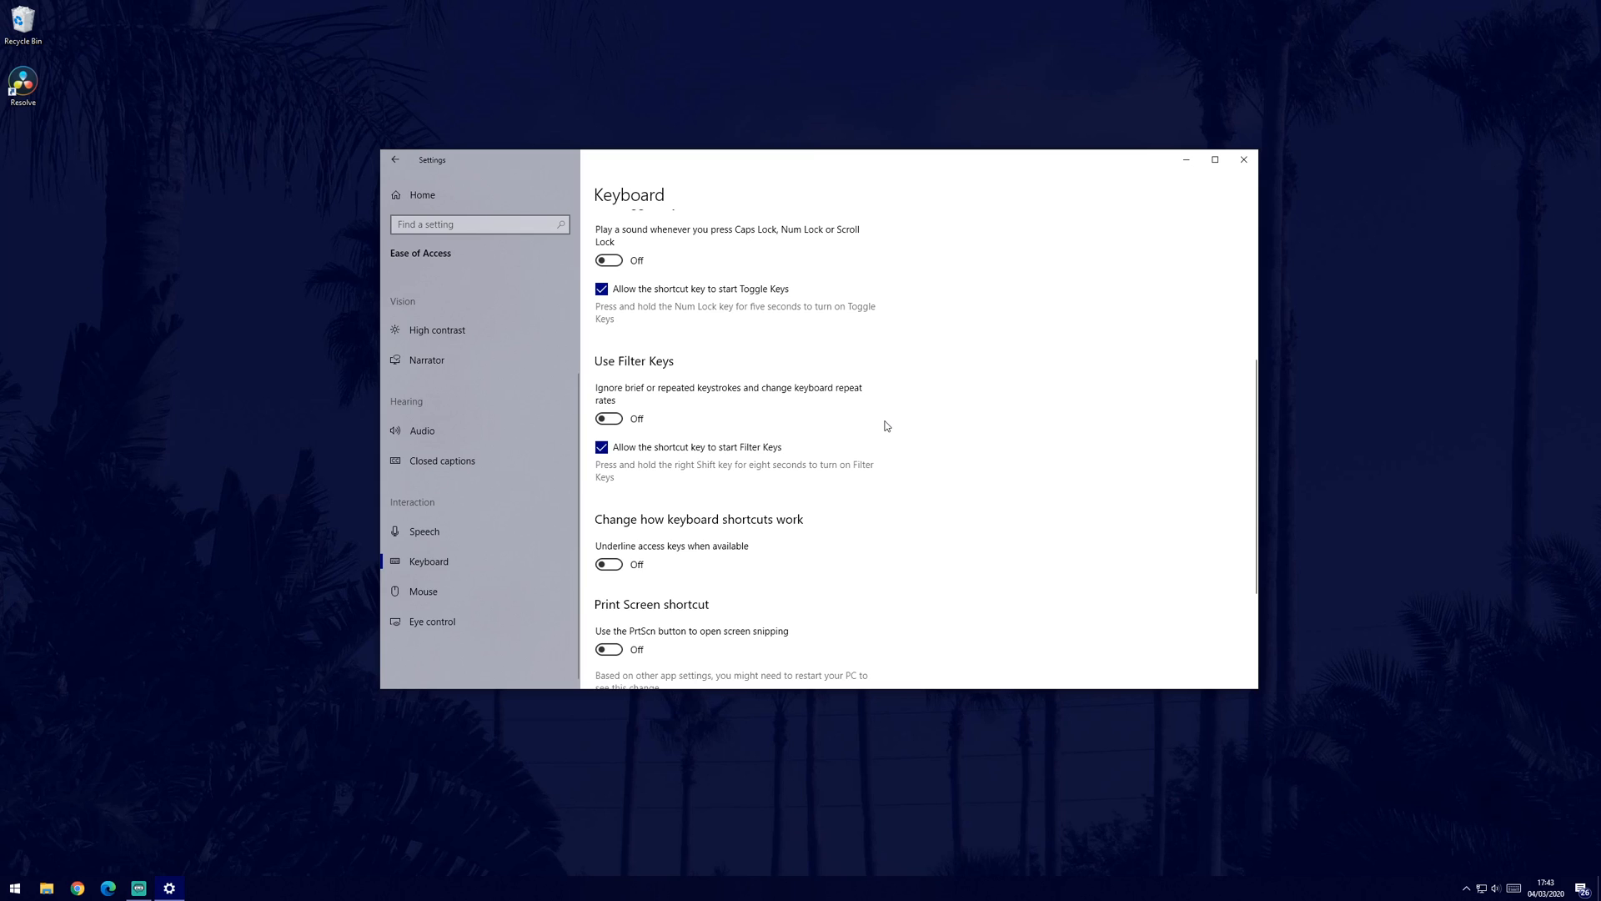
left_click(1243, 160)
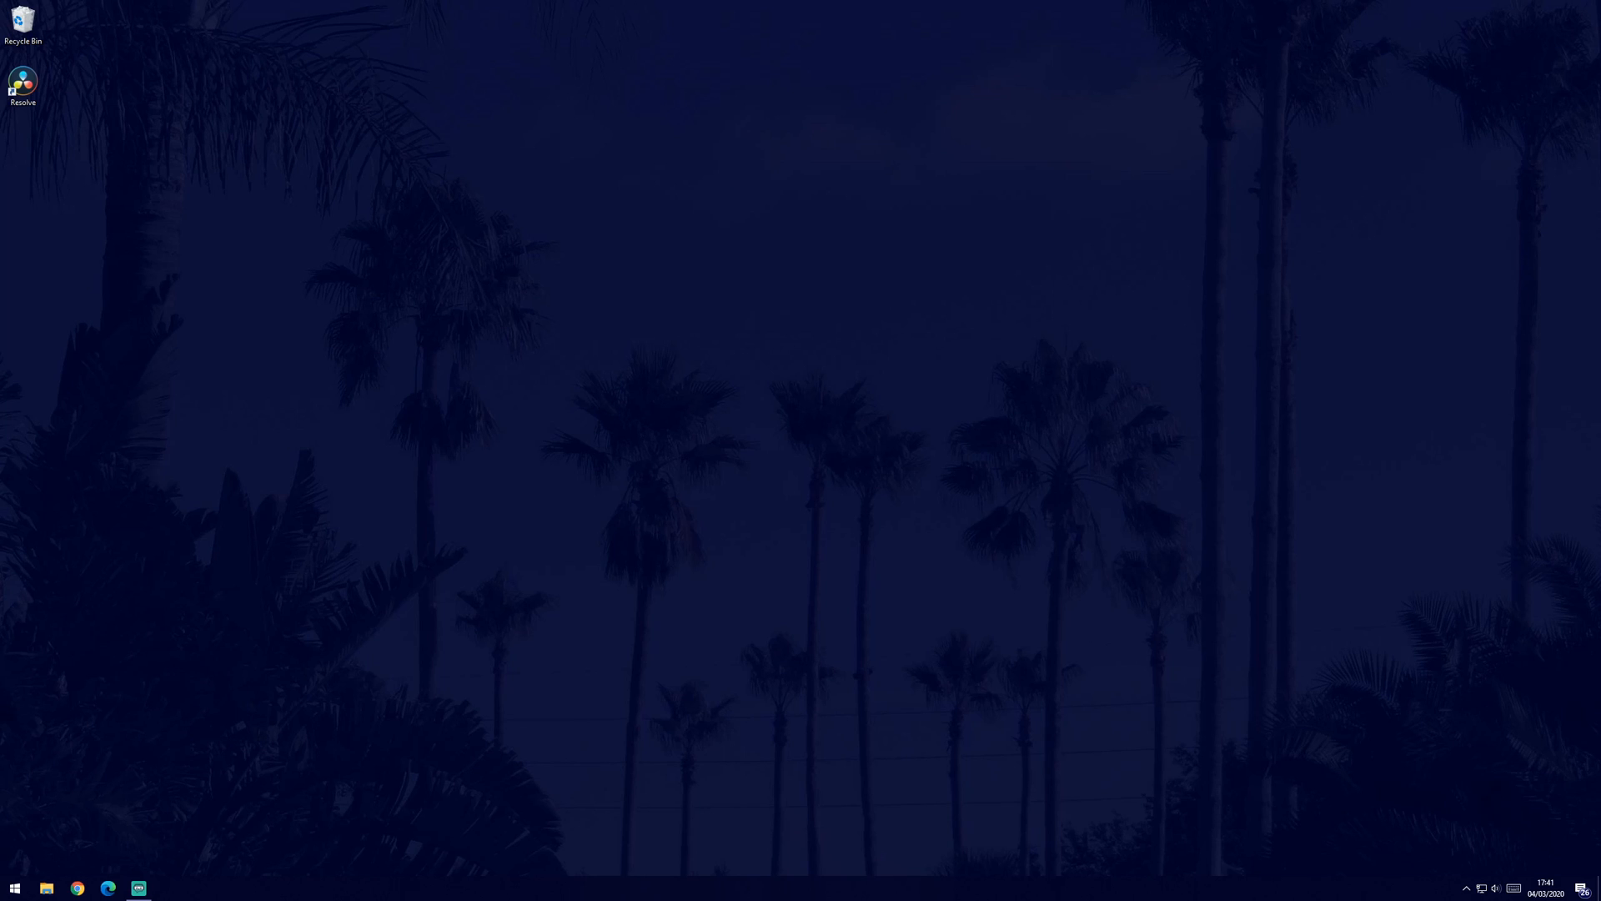
Reach the Installed Updates list via Control Panel > Programs.
left_click(14, 887)
type("contr")
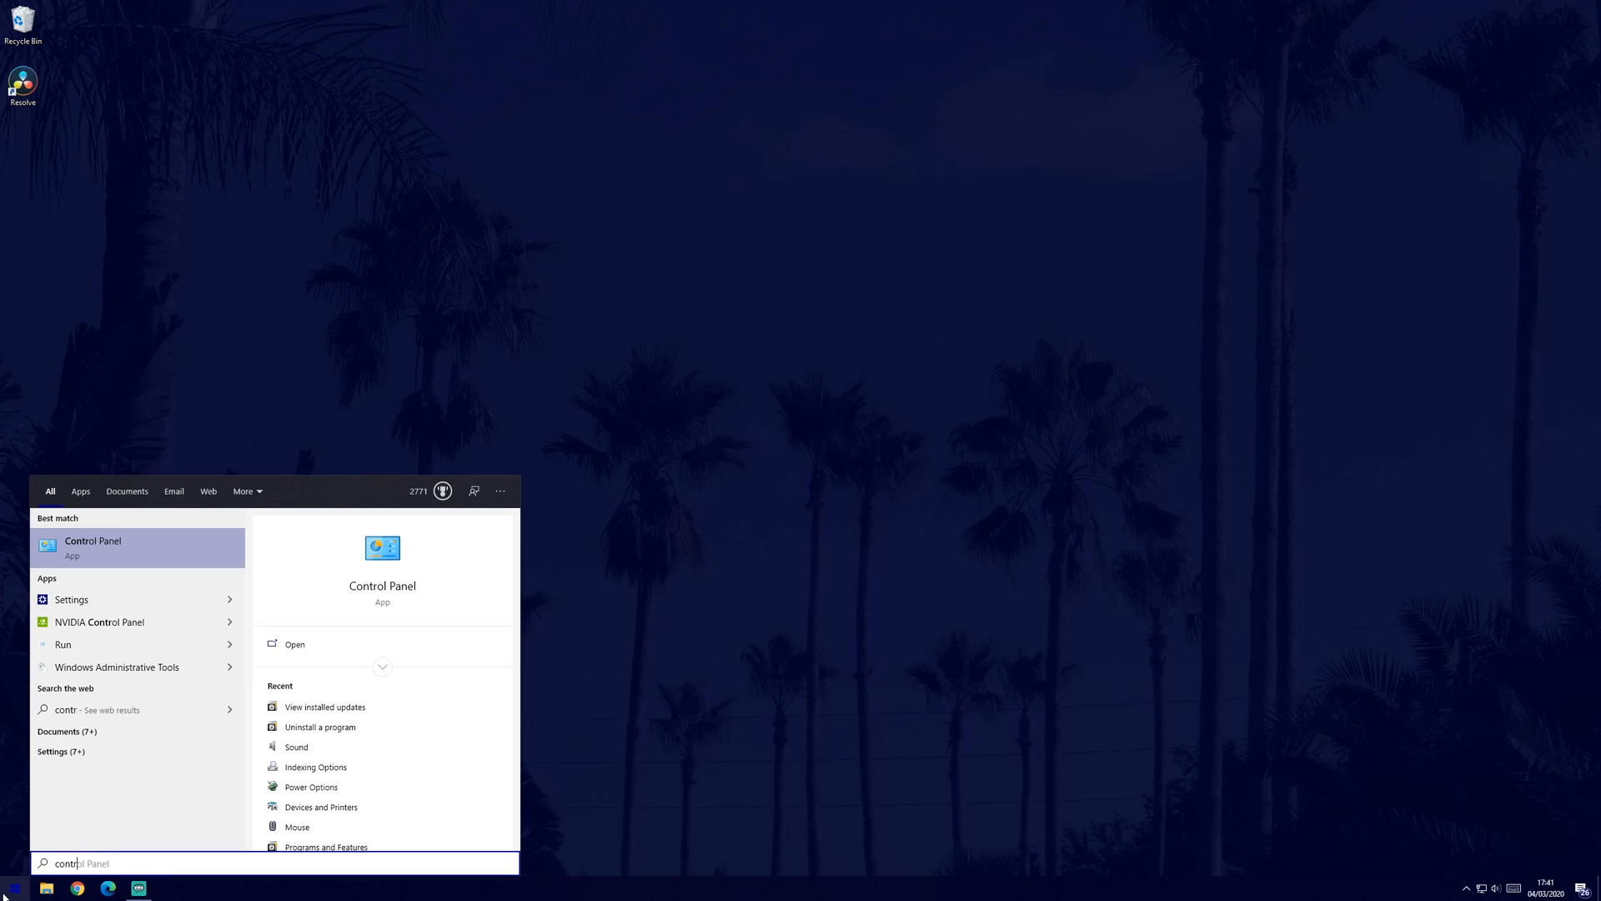
mouse_move(155, 547)
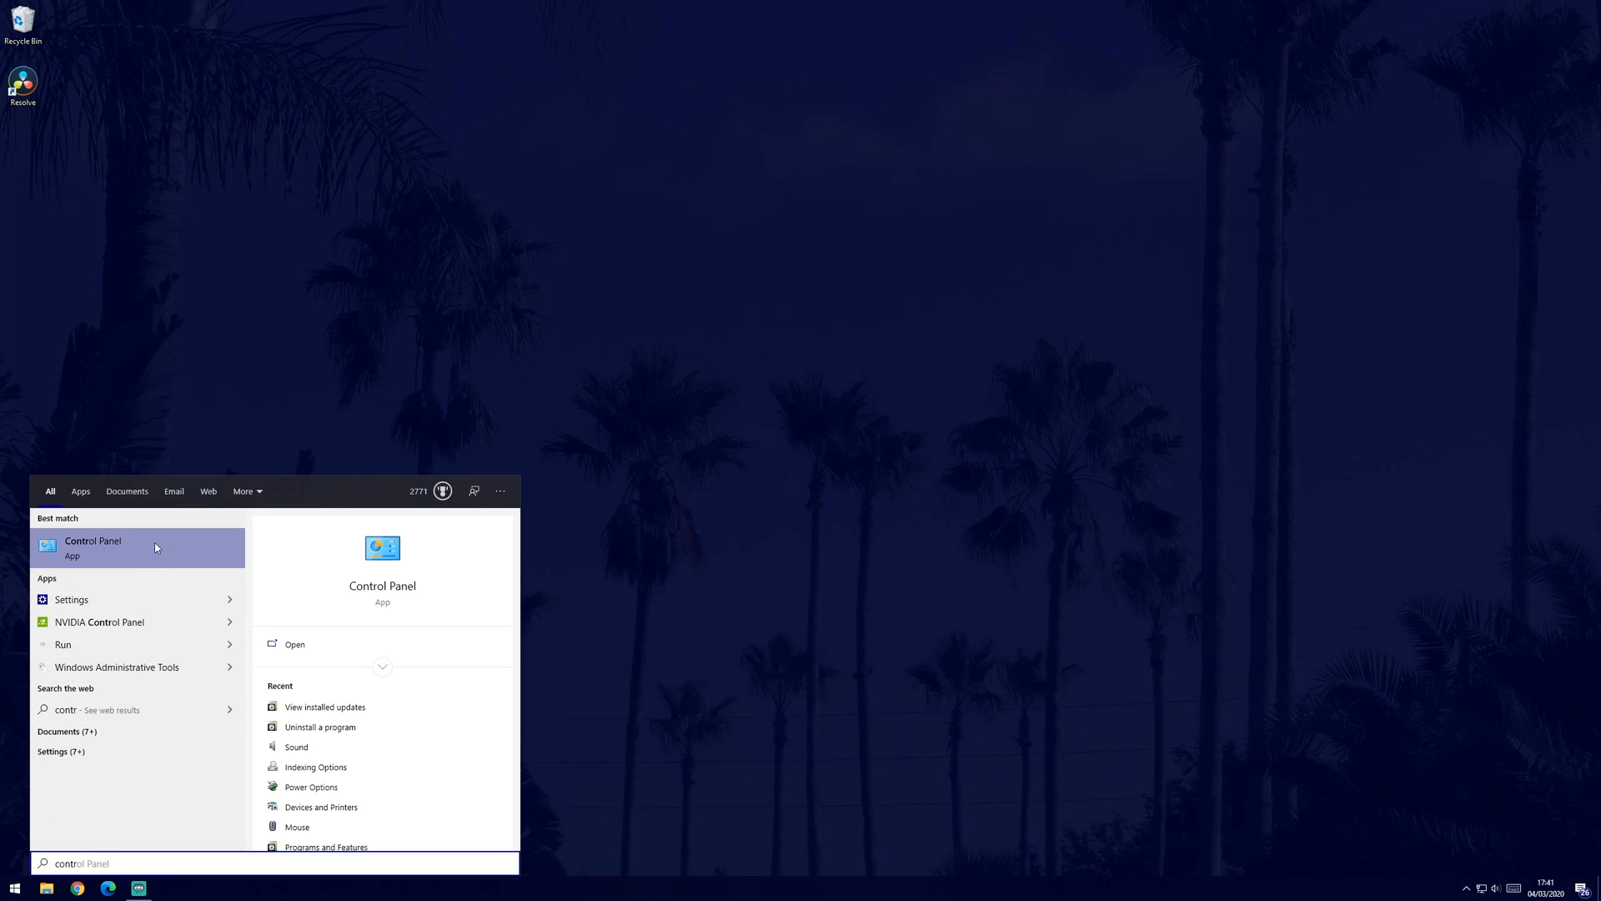
left_click(91, 547)
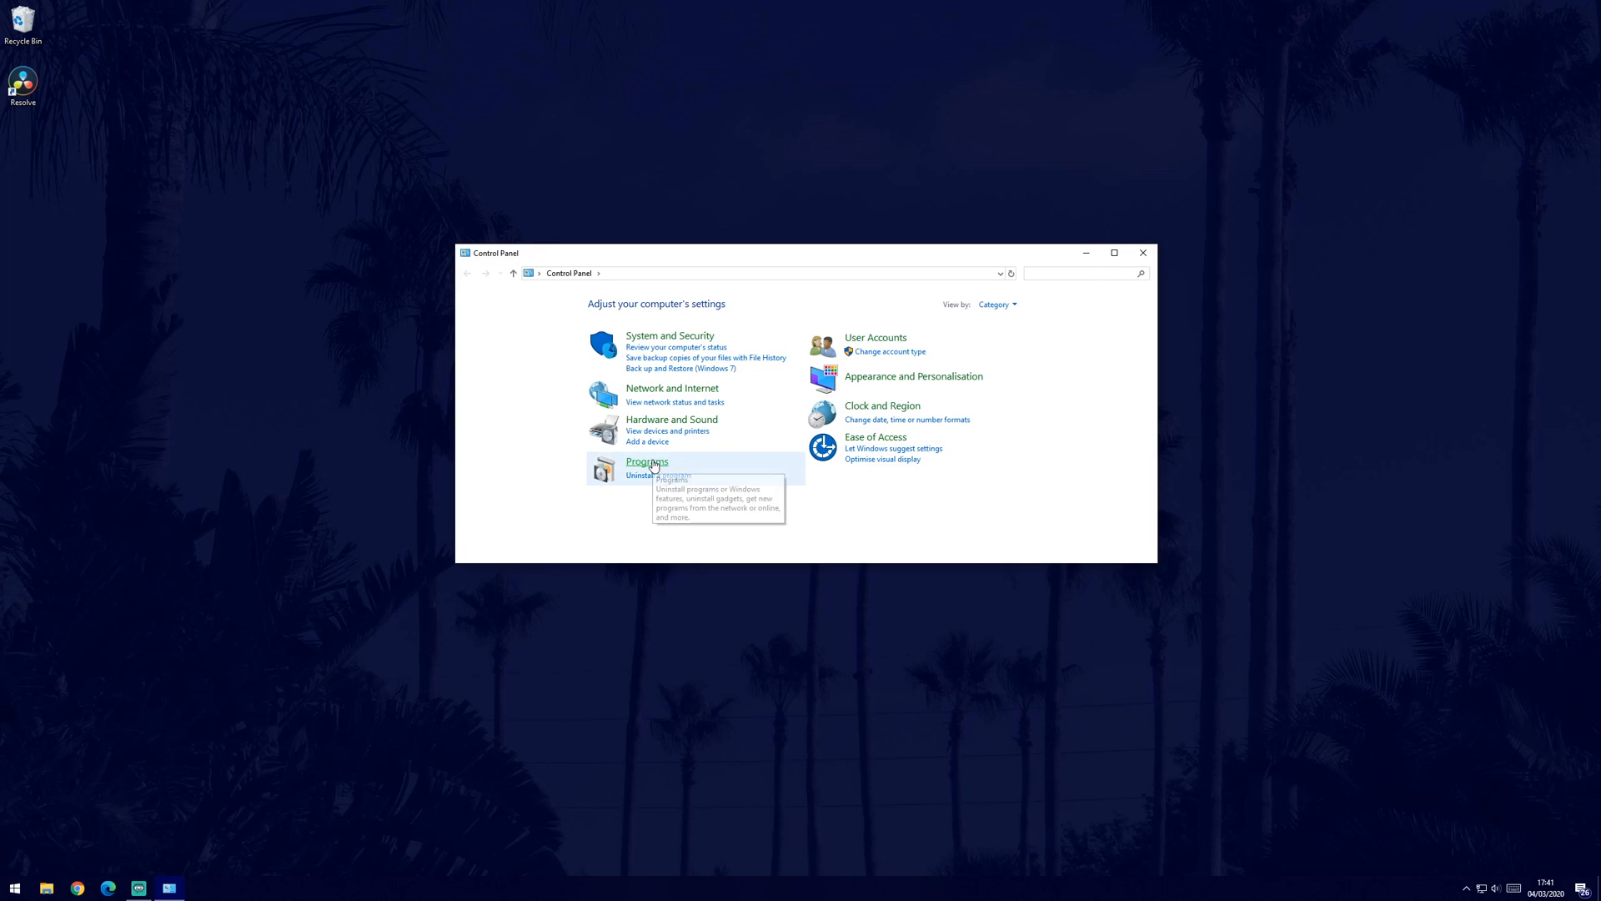
left_click(647, 460)
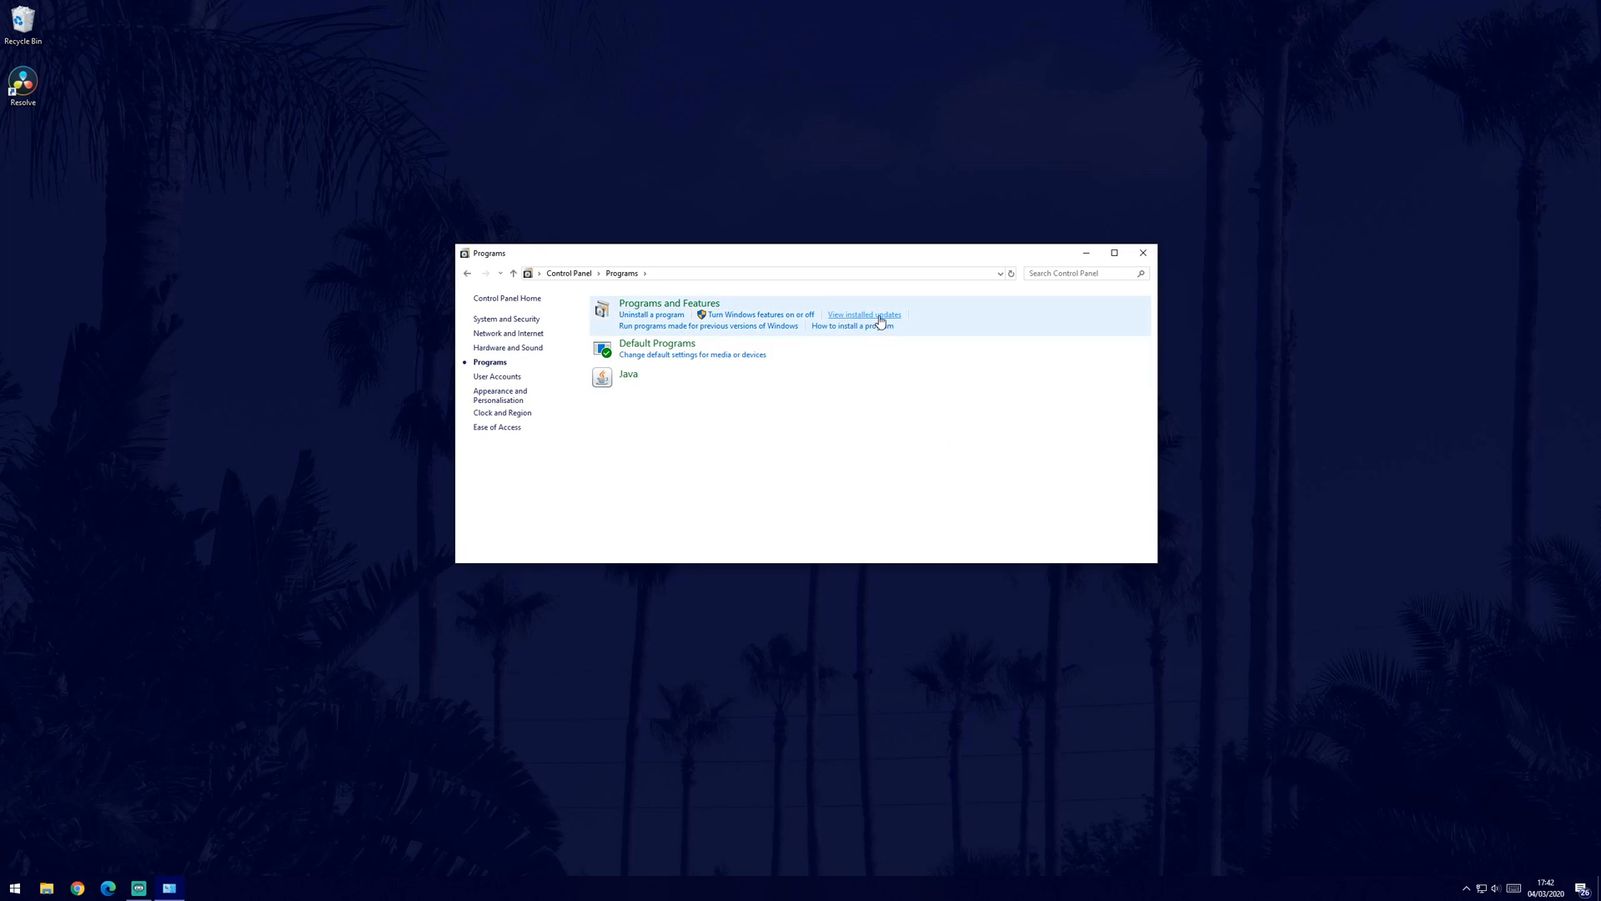
left_click(862, 315)
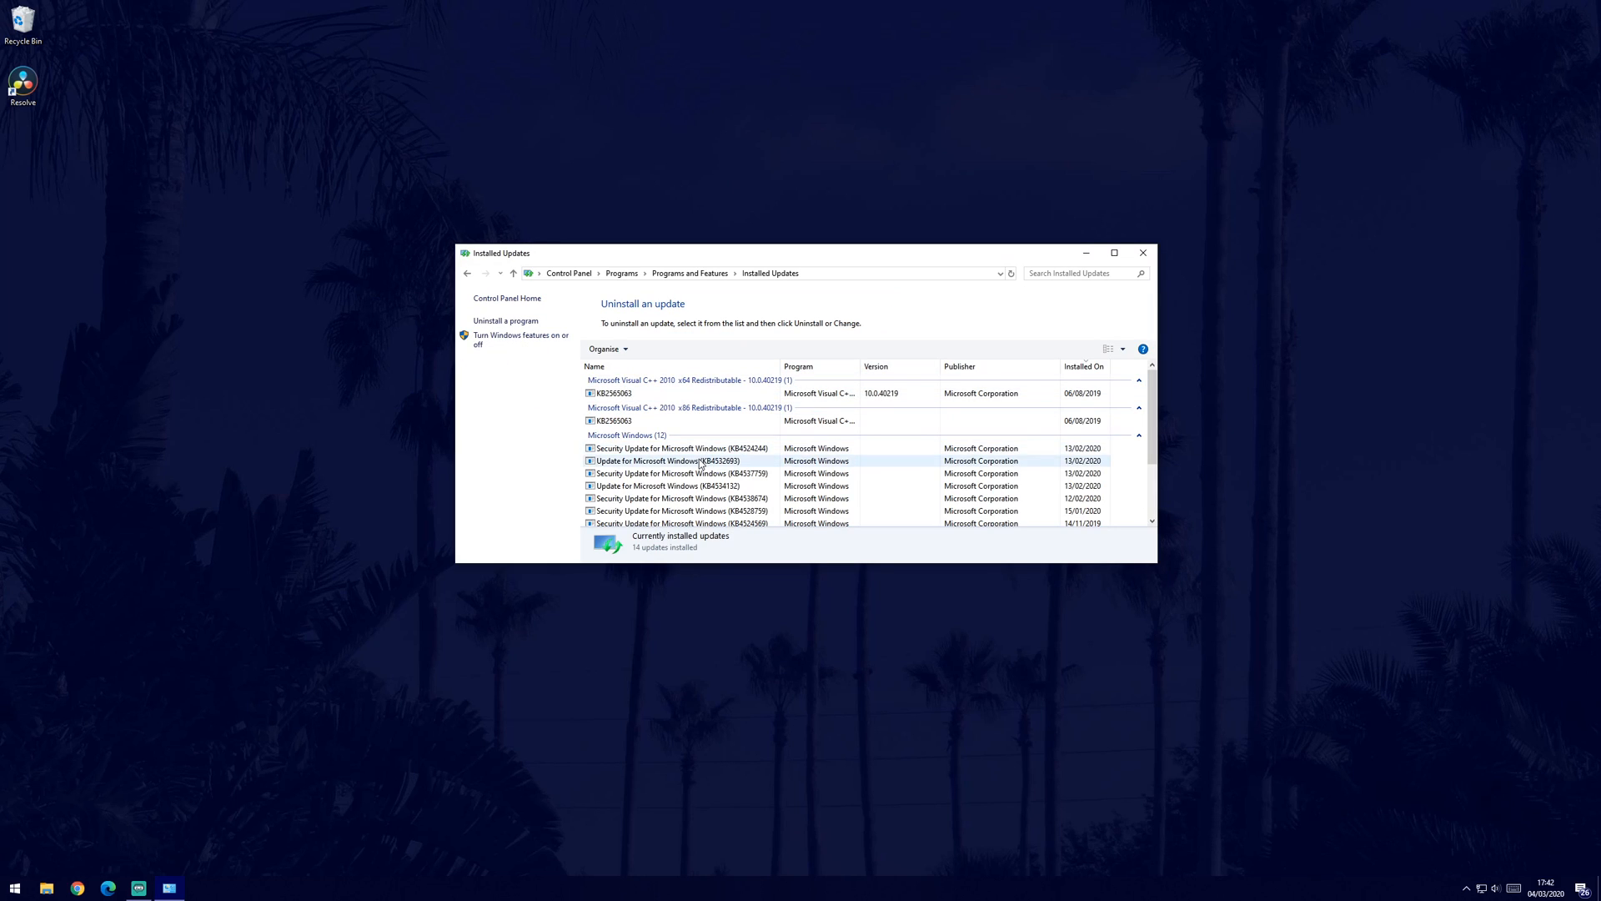
Uninstall the recent Update for Microsoft Windows from the list.
right_click(669, 461)
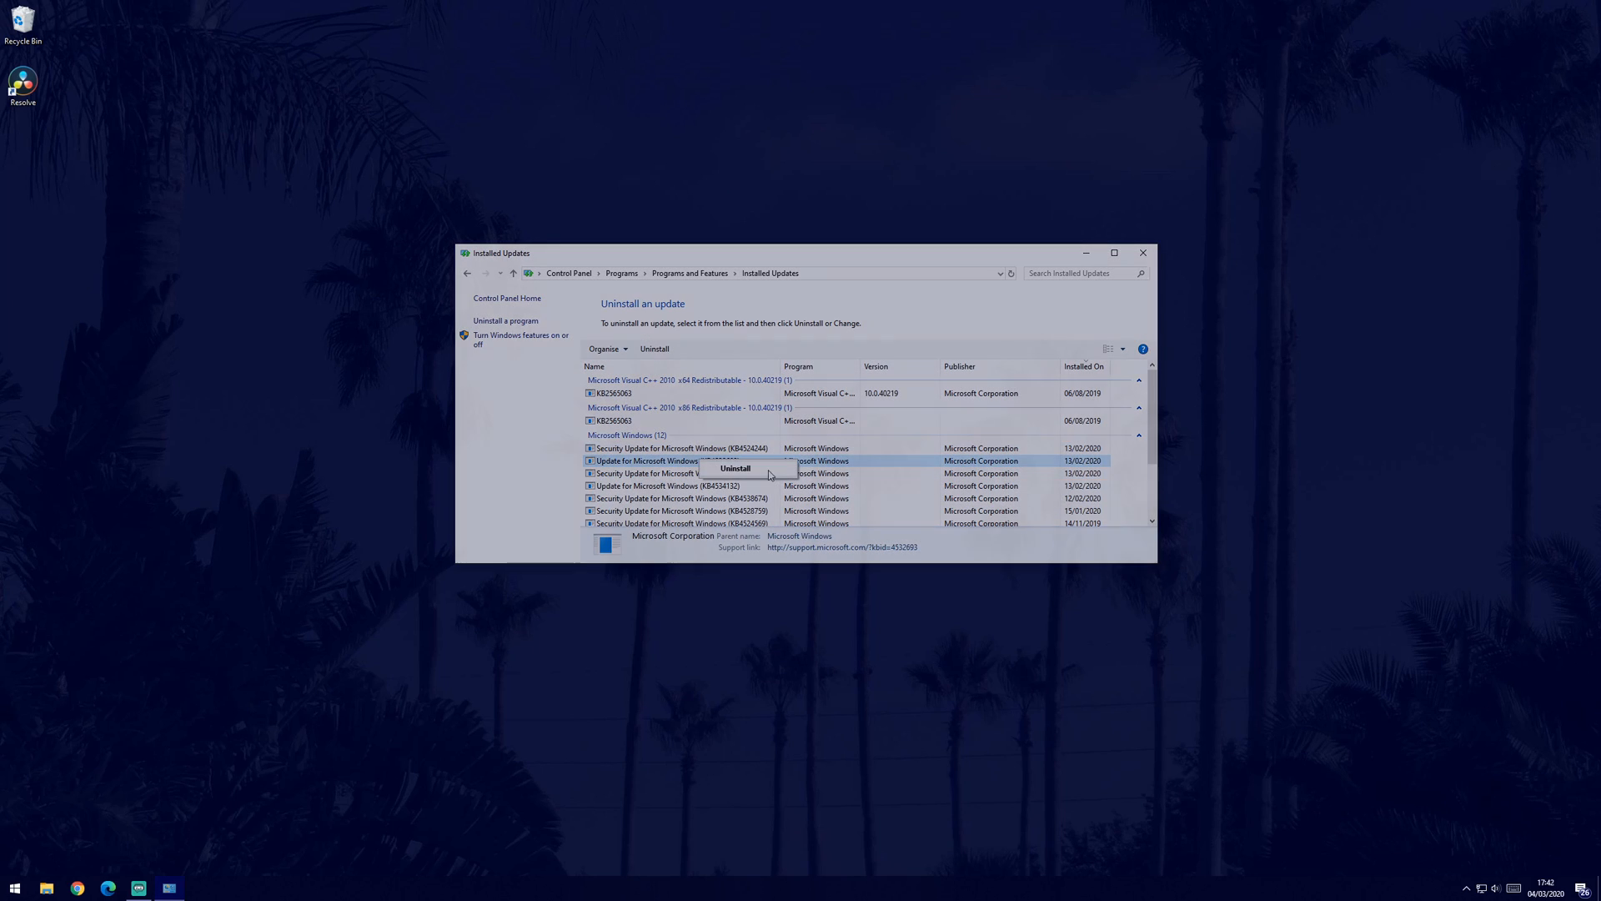
left_click(1141, 251)
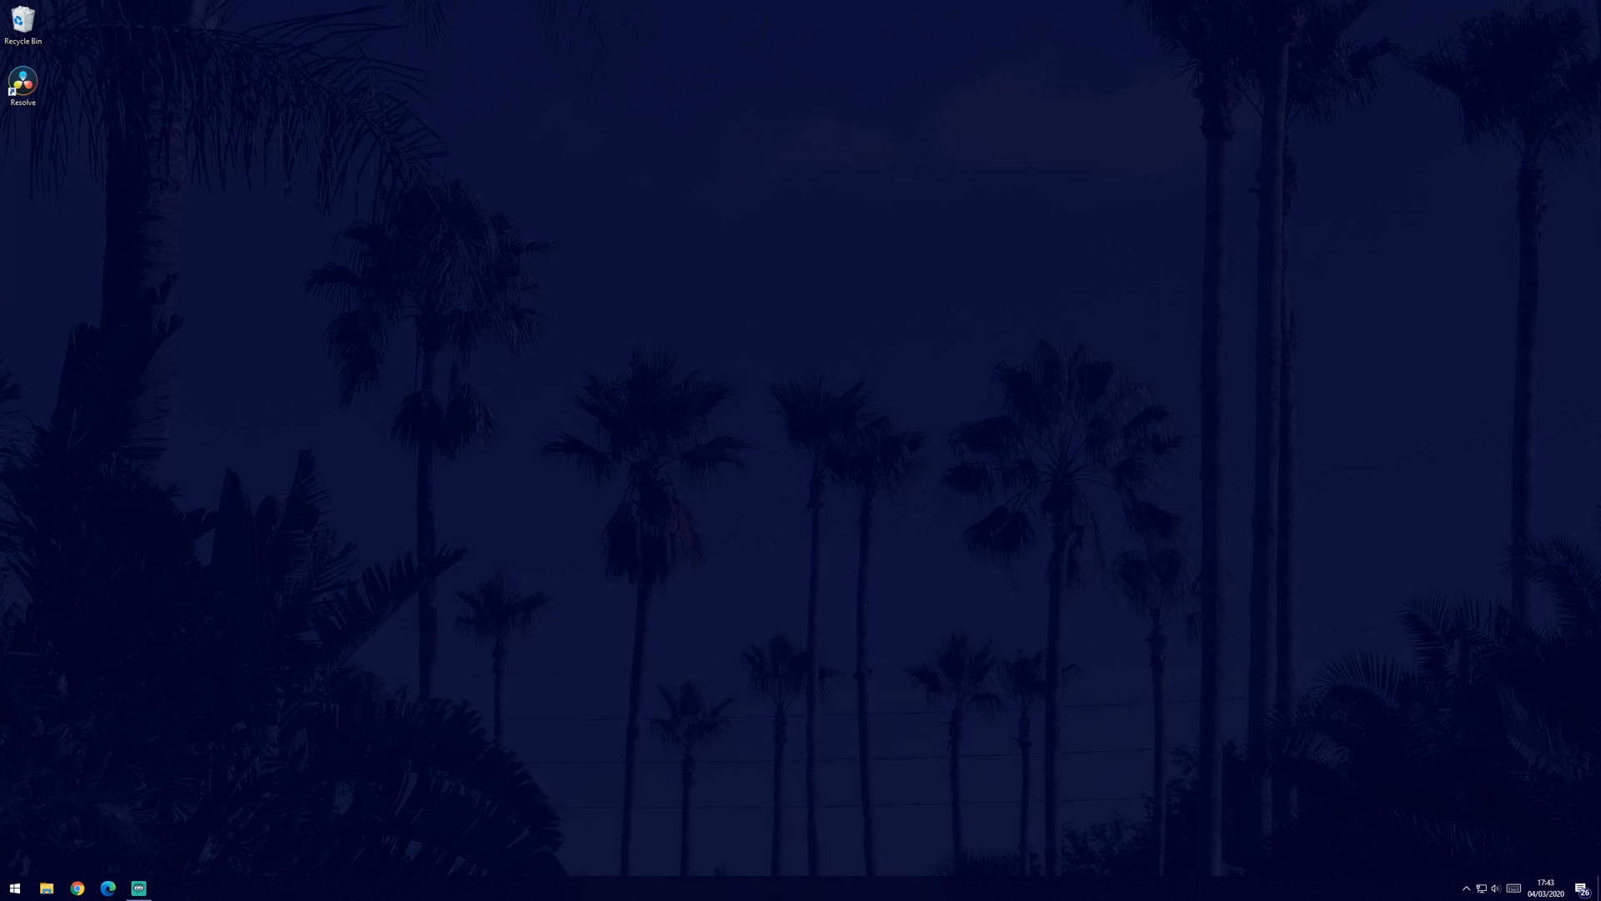